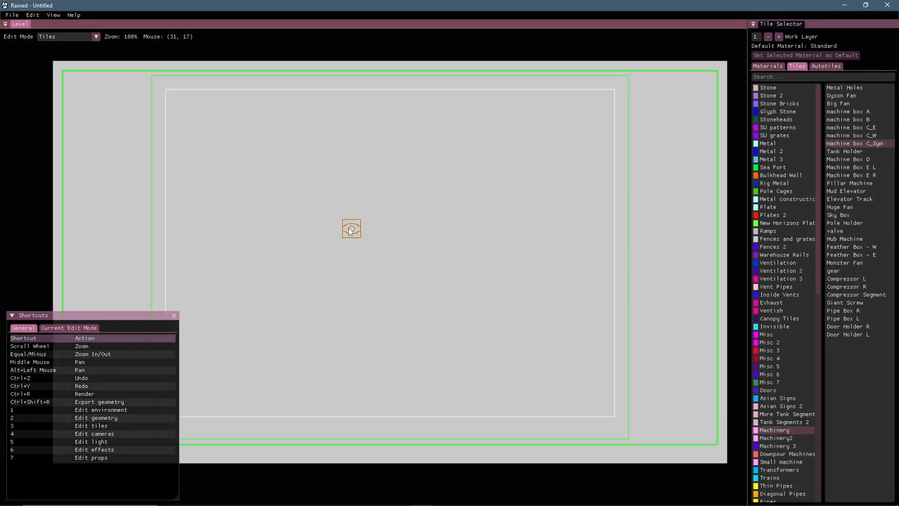
mouse_move(238, 171)
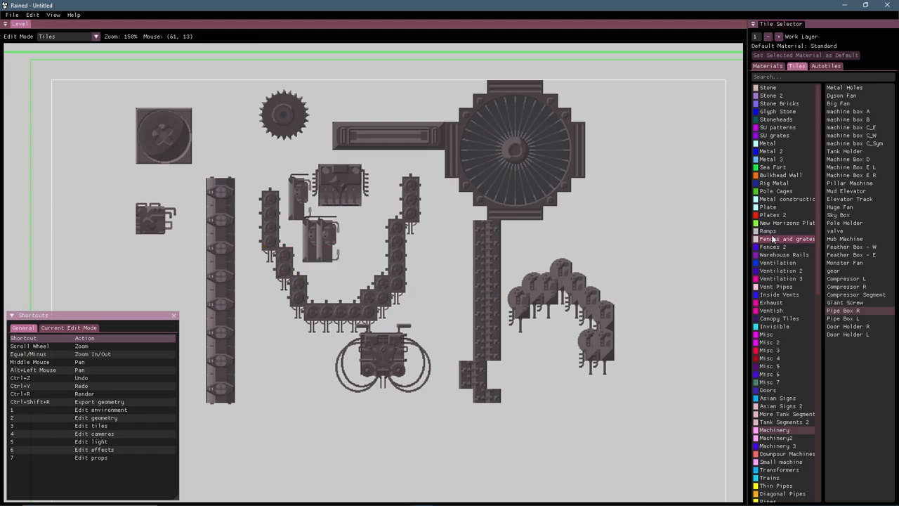
- Place a tile from the Fences and grates category onto the level
left_click(826, 66)
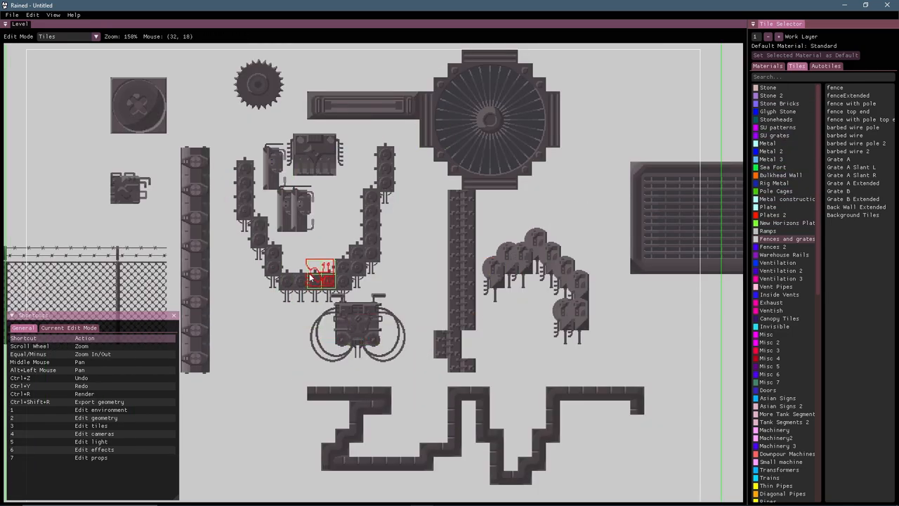
left_click(774, 429)
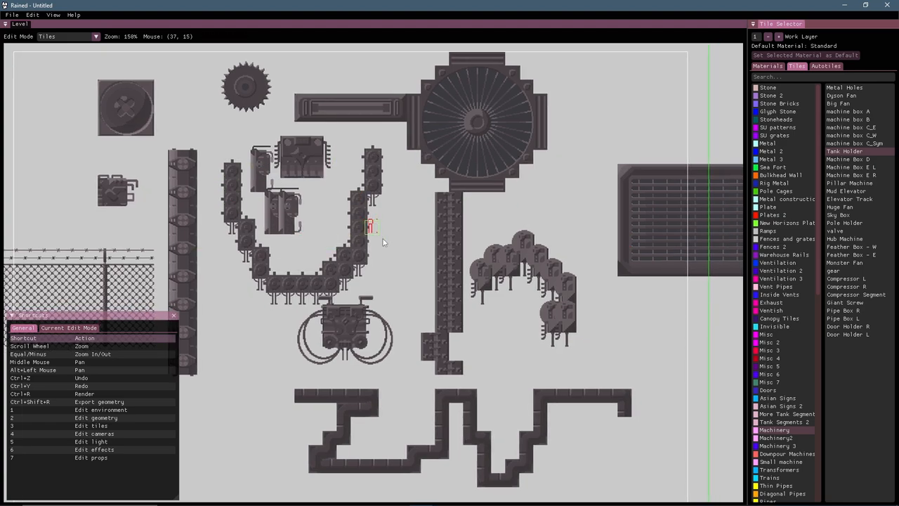
mouse_move(551, 166)
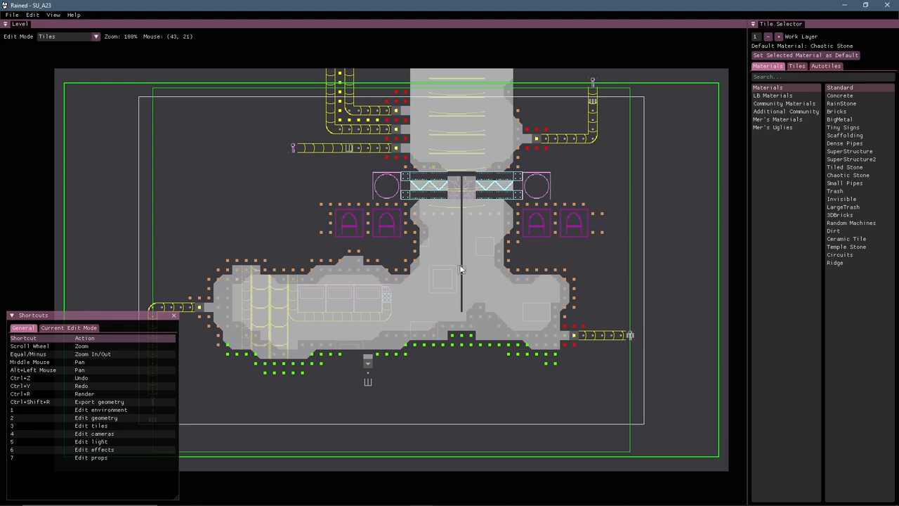
mouse_move(452, 285)
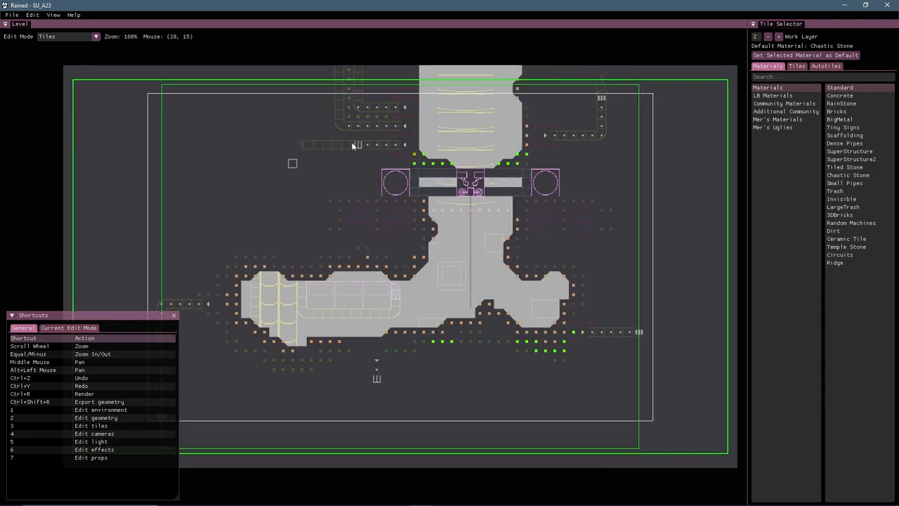
mouse_move(498, 198)
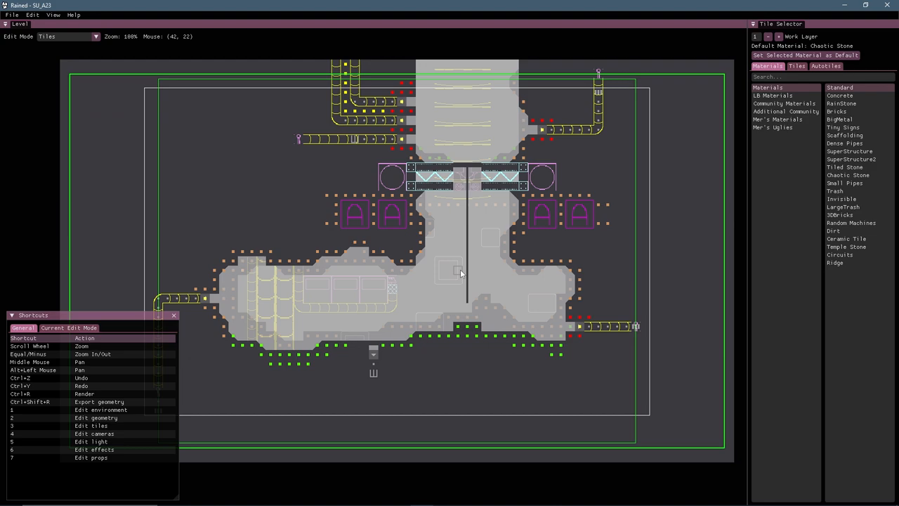
mouse_move(402, 265)
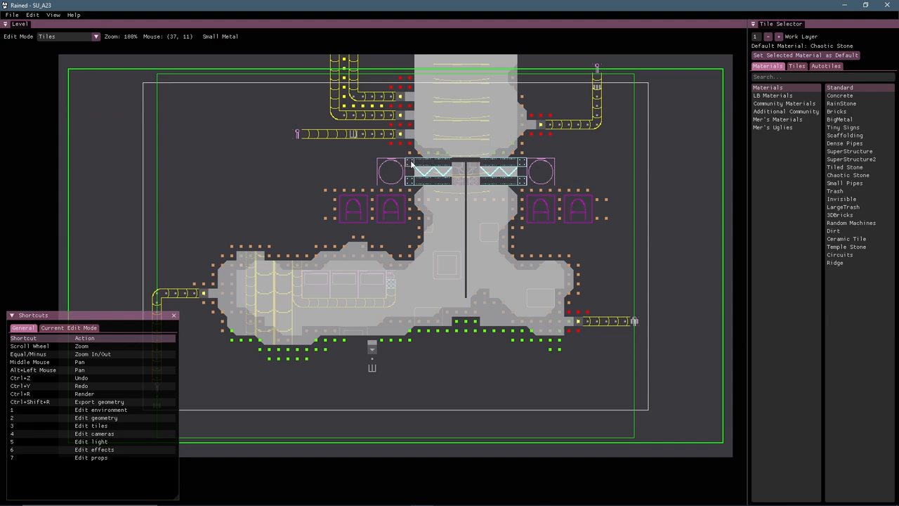
left_click(796, 66)
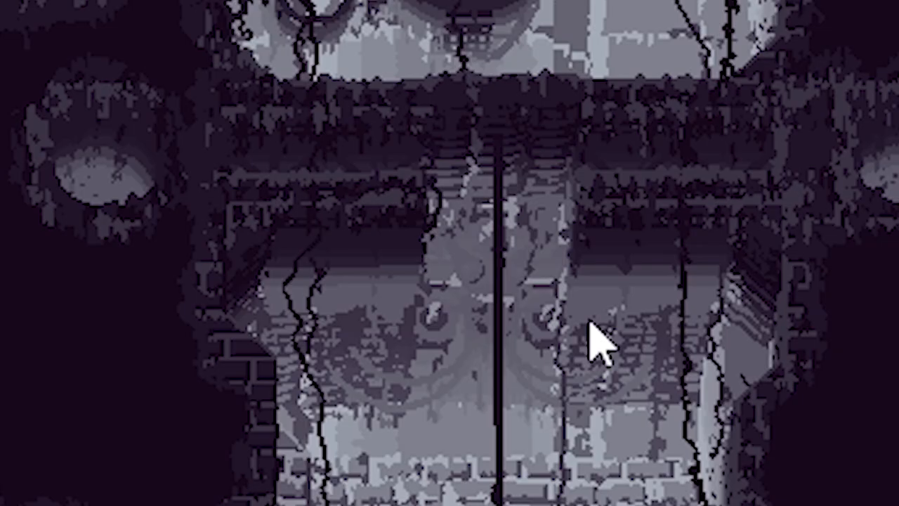
mouse_move(537, 222)
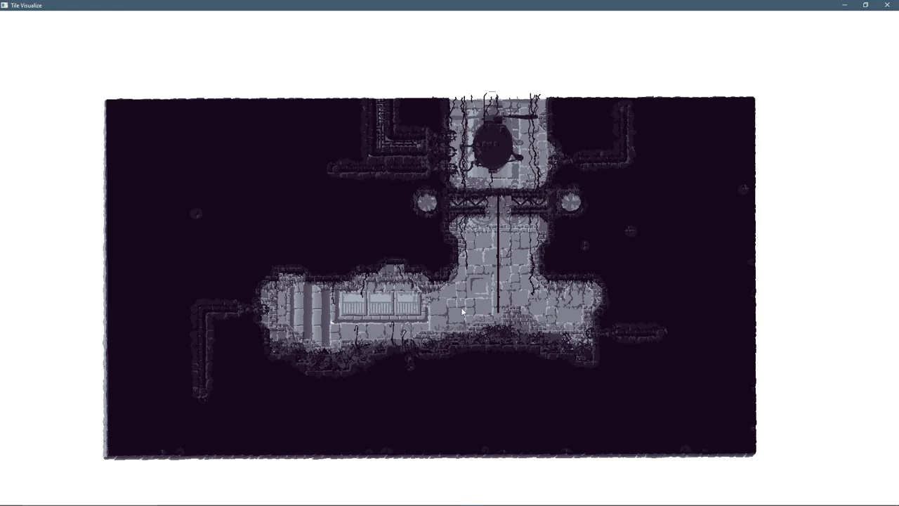
mouse_move(430, 318)
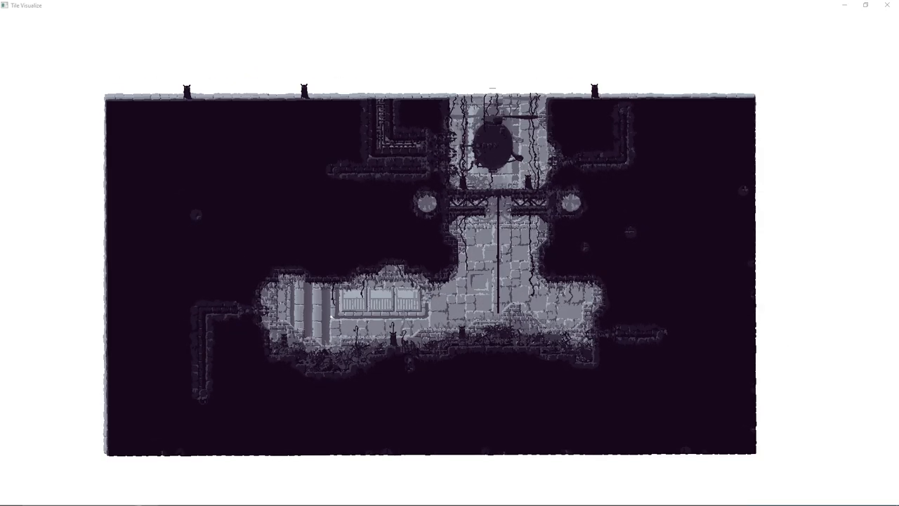
mouse_move(306, 312)
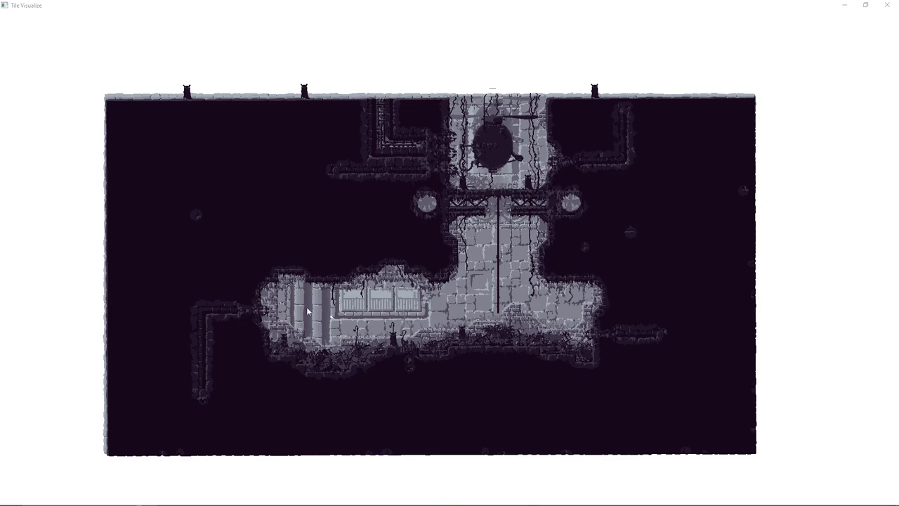
mouse_move(435, 312)
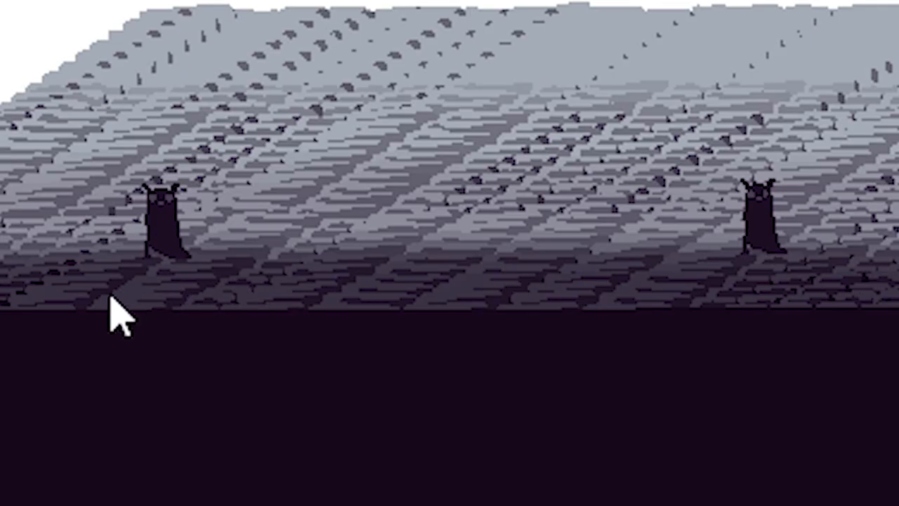
mouse_move(115, 335)
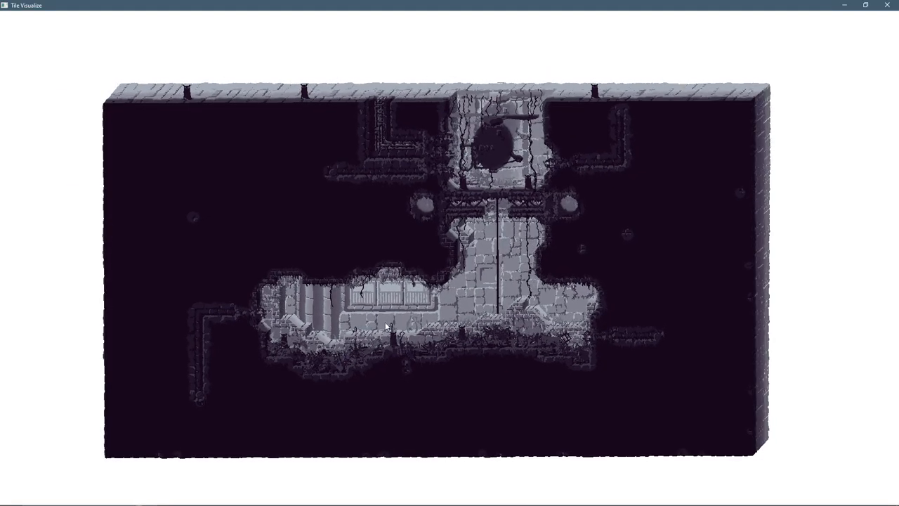
mouse_move(385, 329)
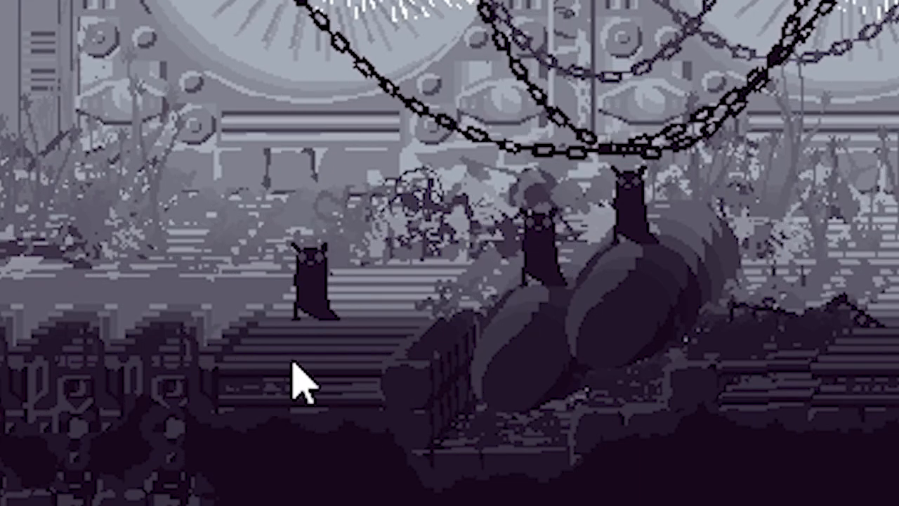
mouse_move(512, 393)
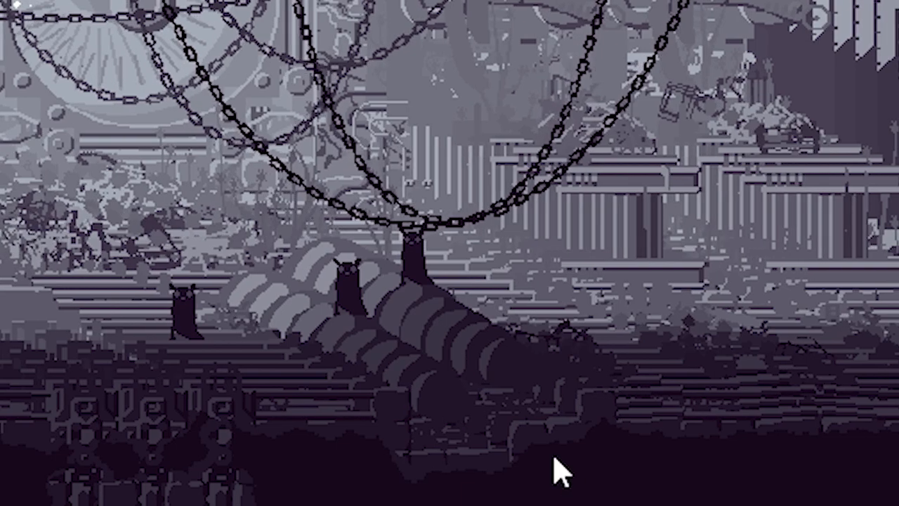
mouse_move(435, 414)
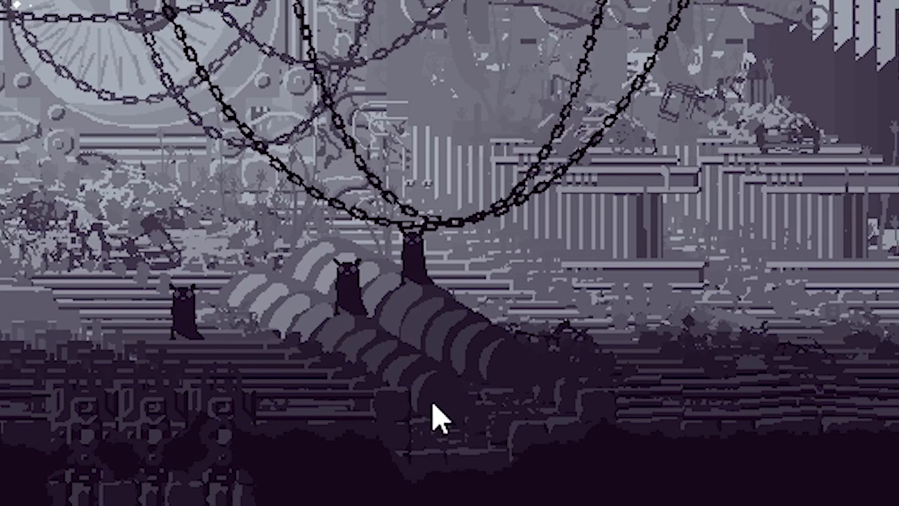
mouse_move(344, 368)
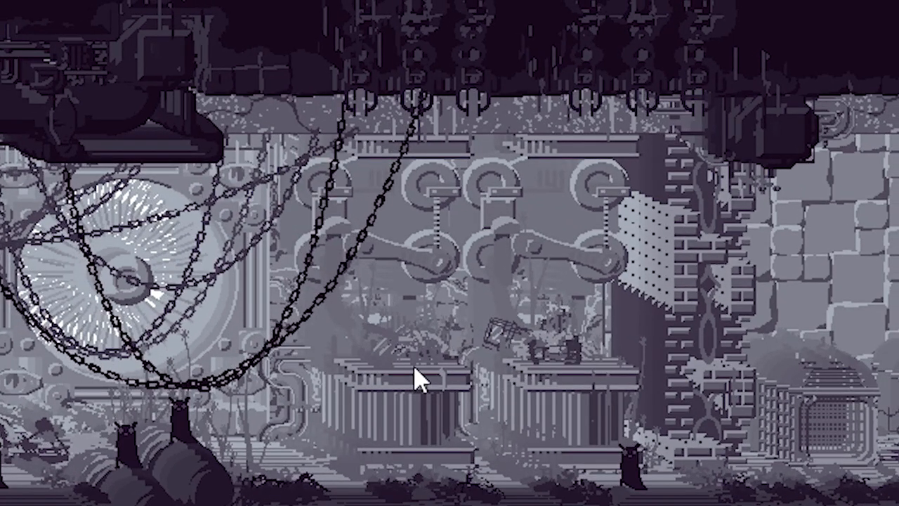
mouse_move(413, 393)
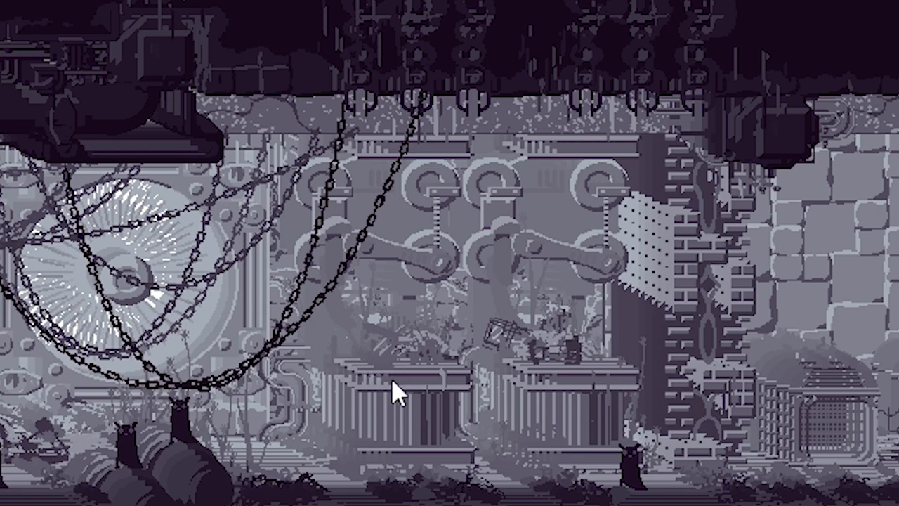
mouse_move(508, 288)
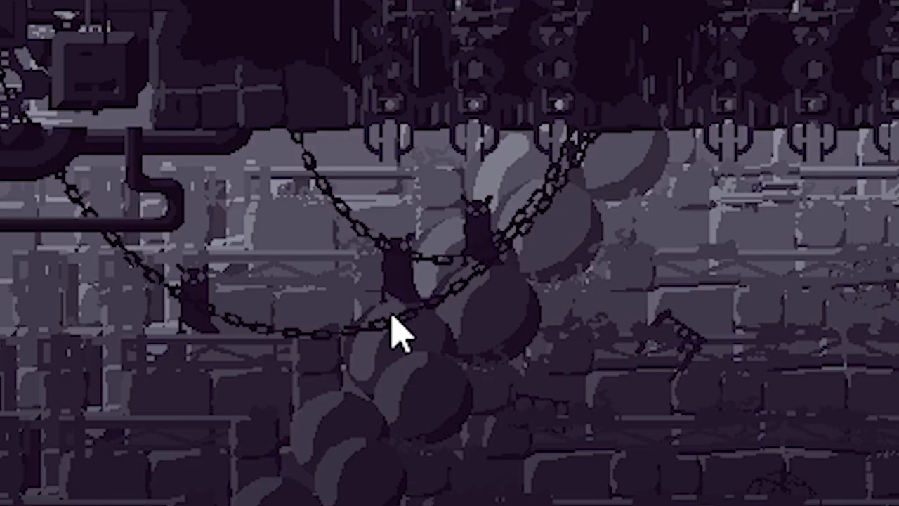
mouse_move(438, 312)
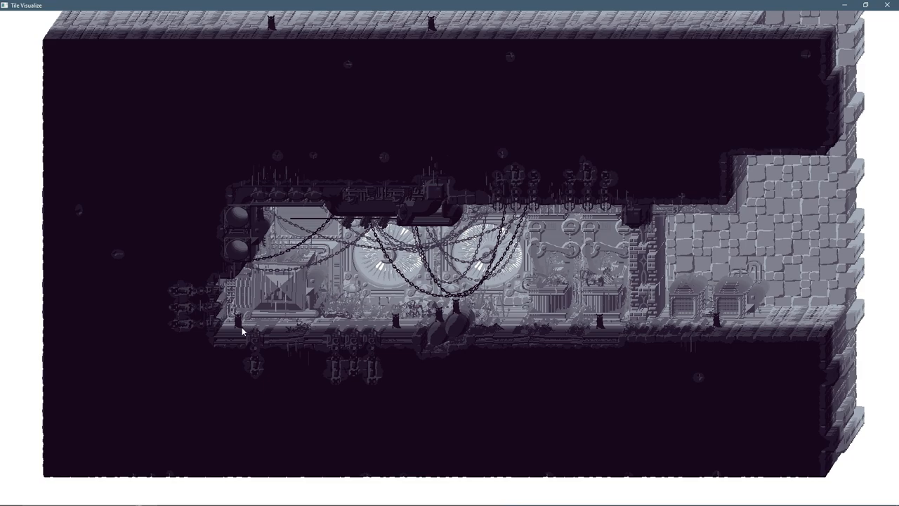
mouse_move(399, 343)
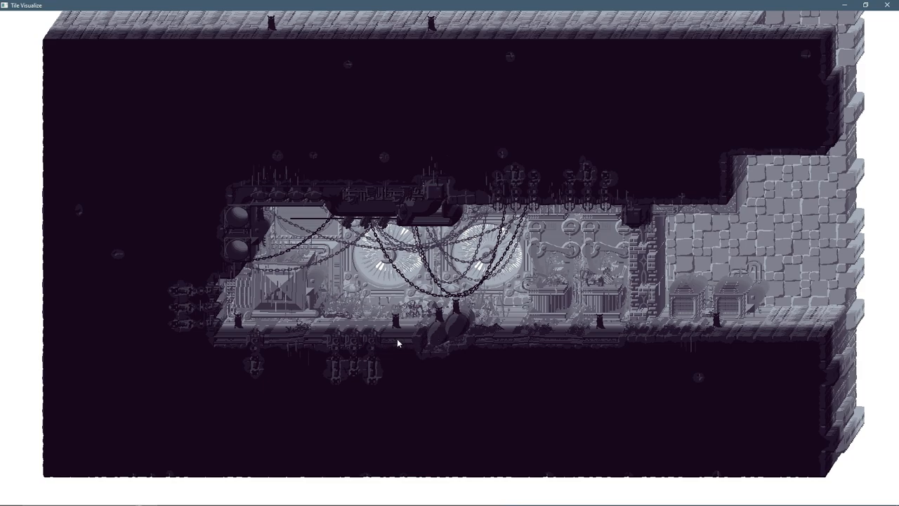
mouse_move(385, 360)
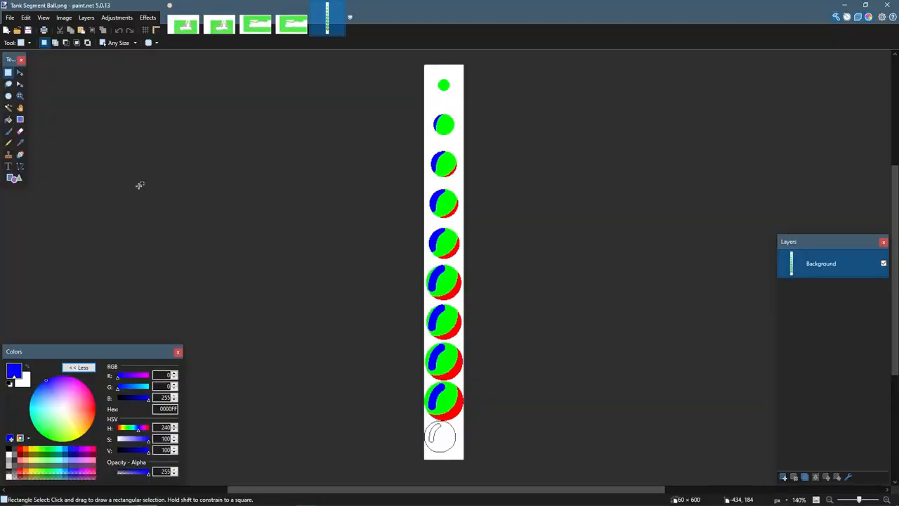
mouse_move(191, 154)
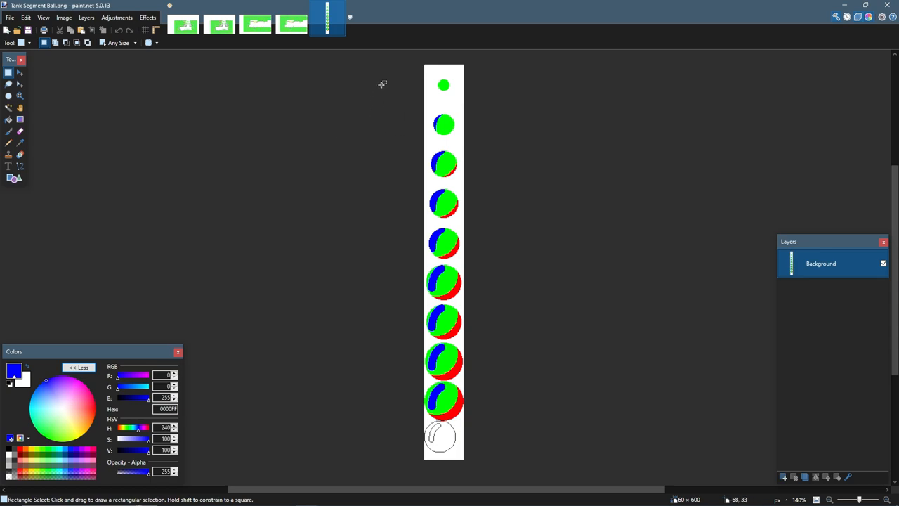
mouse_move(407, 80)
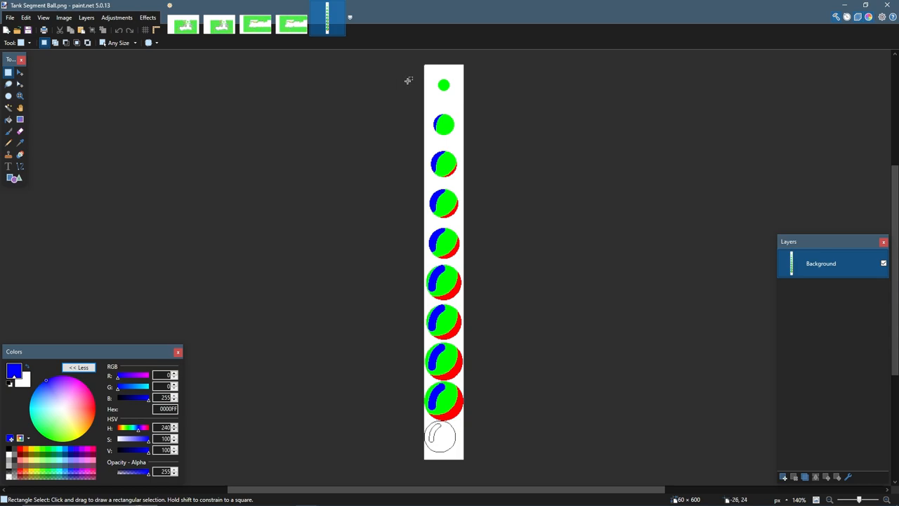
- Marquee-select the third and sixth ball frames of the tile image
left_click_drag(424, 68, 464, 104)
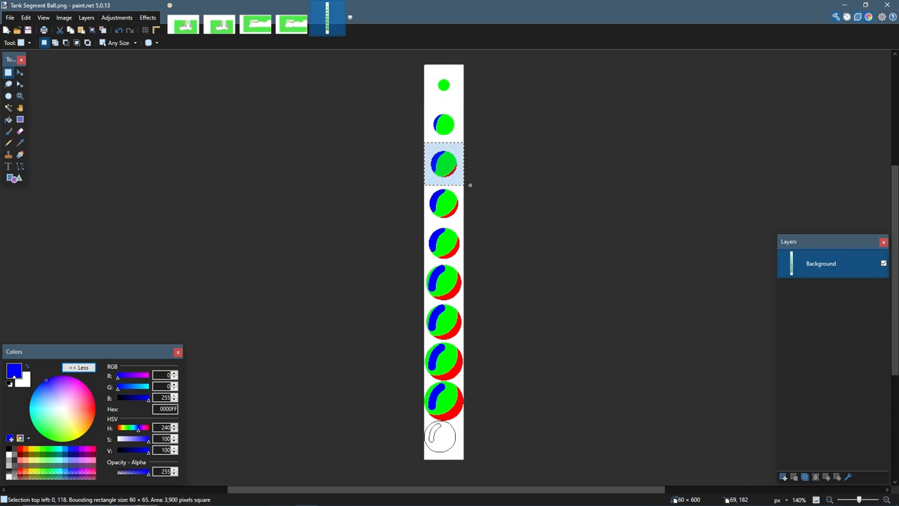
left_click_drag(444, 163, 444, 204)
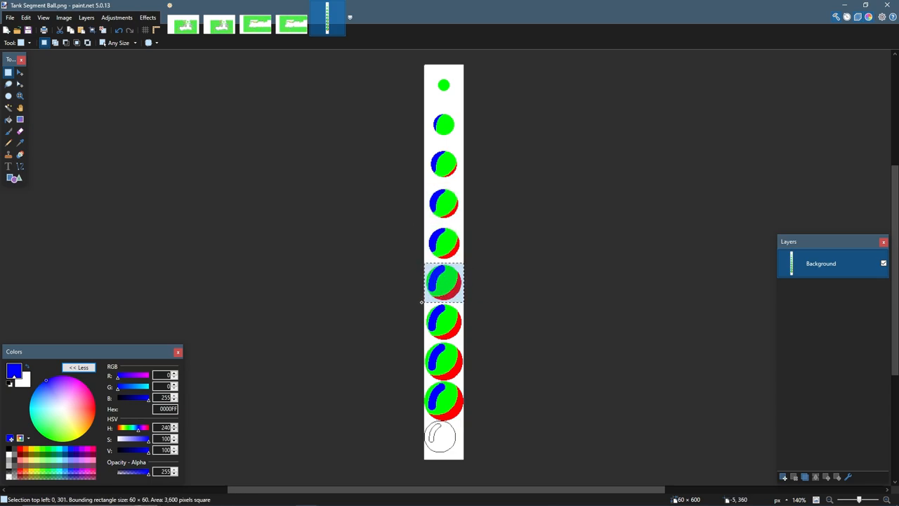
mouse_move(449, 281)
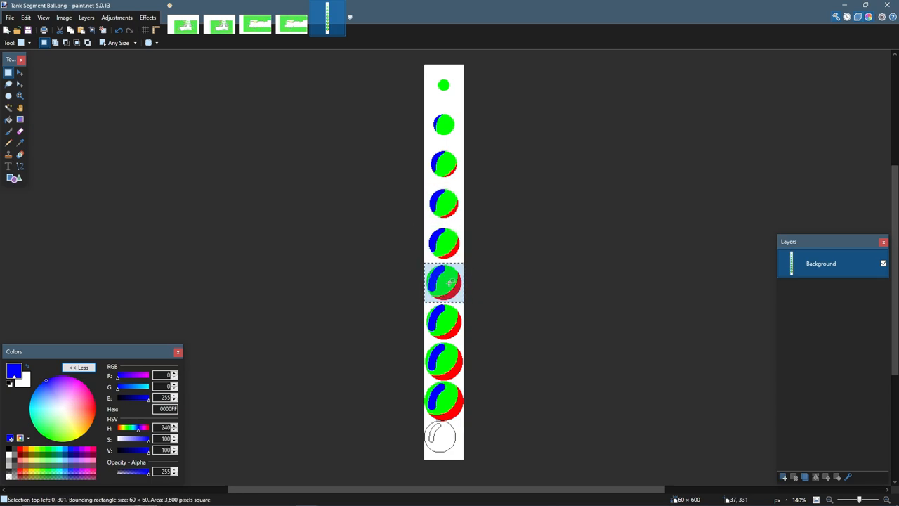
mouse_move(424, 280)
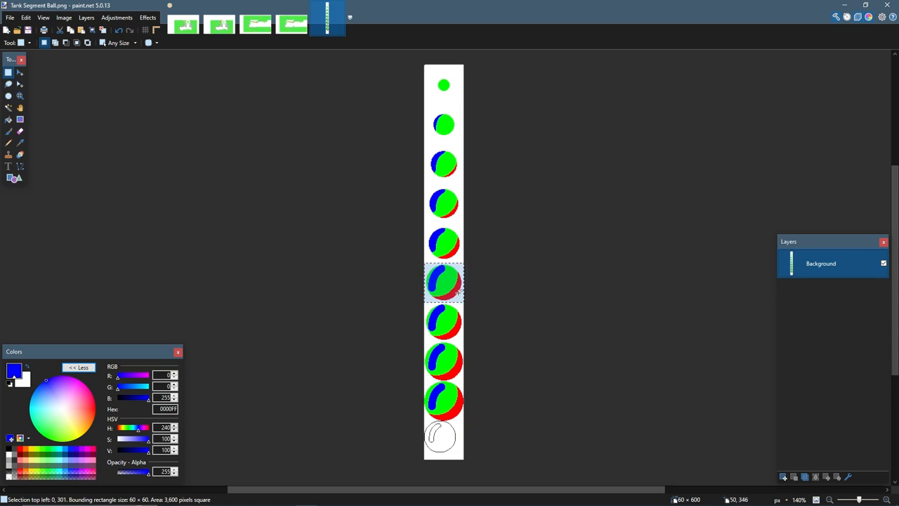
mouse_move(461, 293)
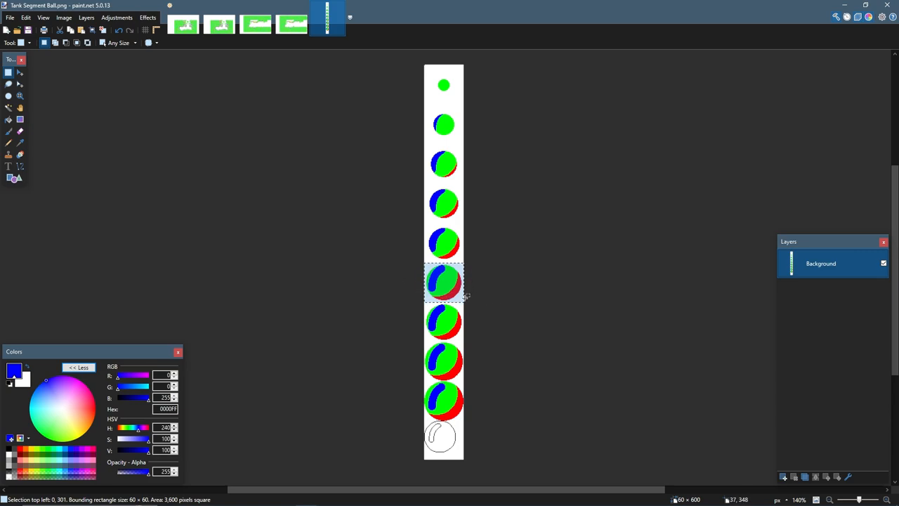
mouse_move(492, 288)
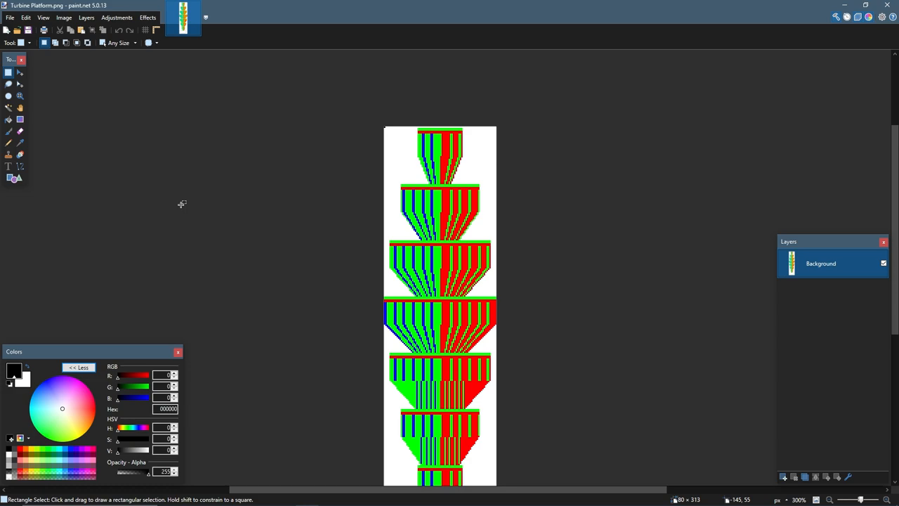
left_click(183, 17)
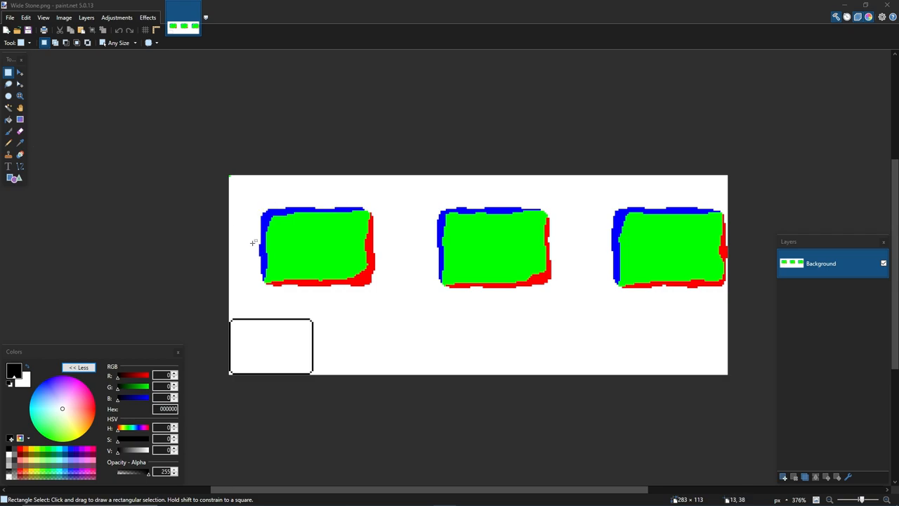
mouse_move(345, 236)
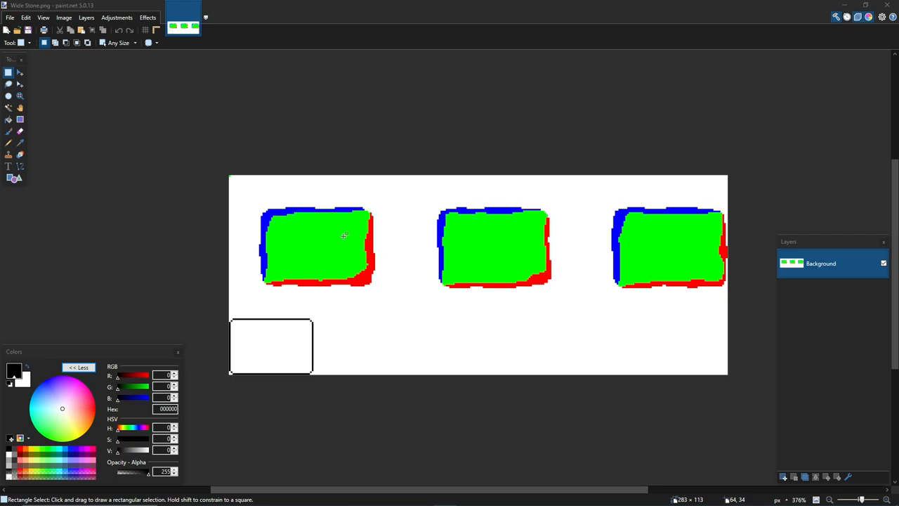
mouse_move(337, 232)
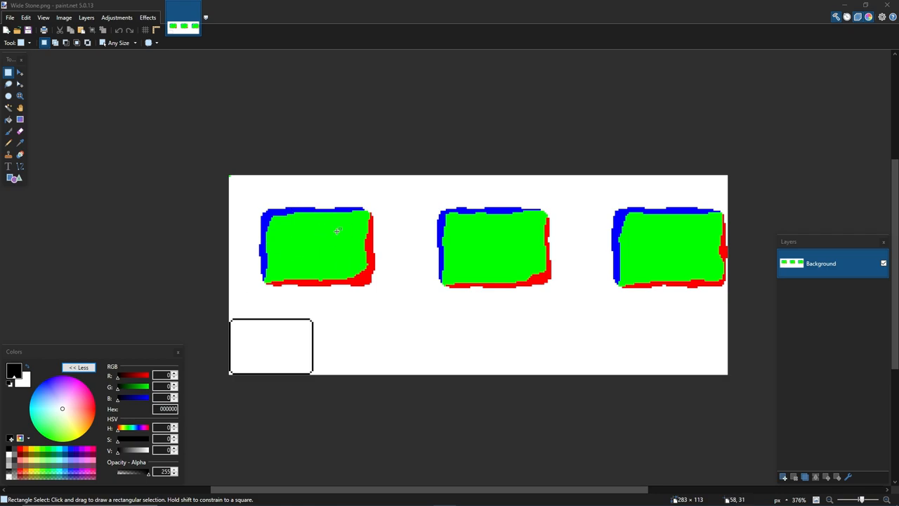
mouse_move(283, 238)
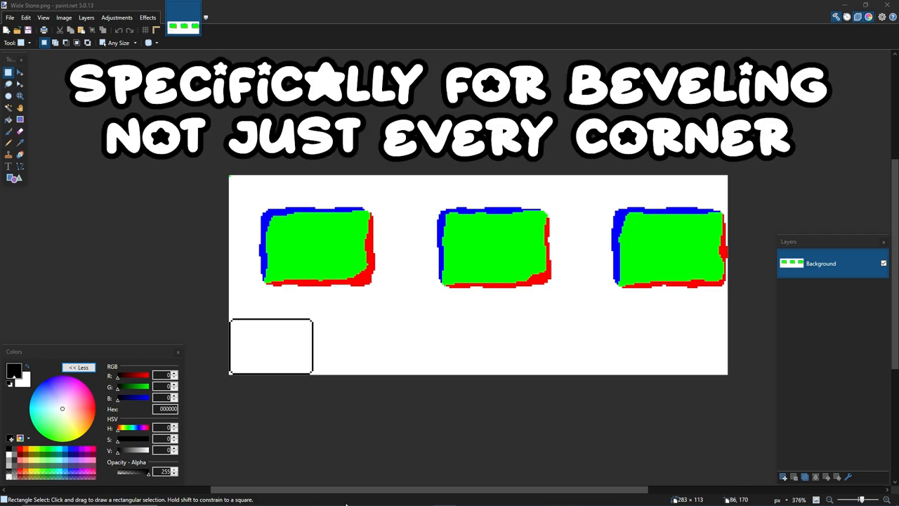
- Bring up the Metal Floor prop tile image
left_click(219, 21)
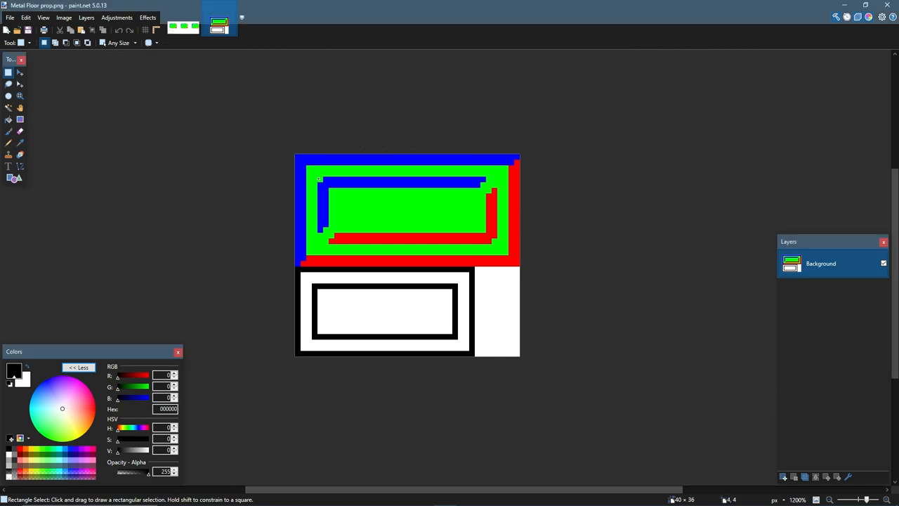
left_click_drag(320, 180, 491, 242)
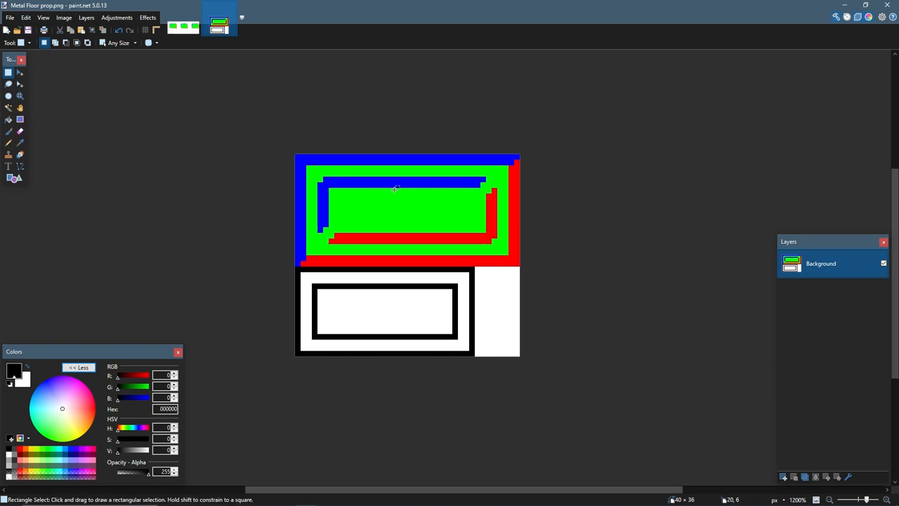
mouse_move(309, 177)
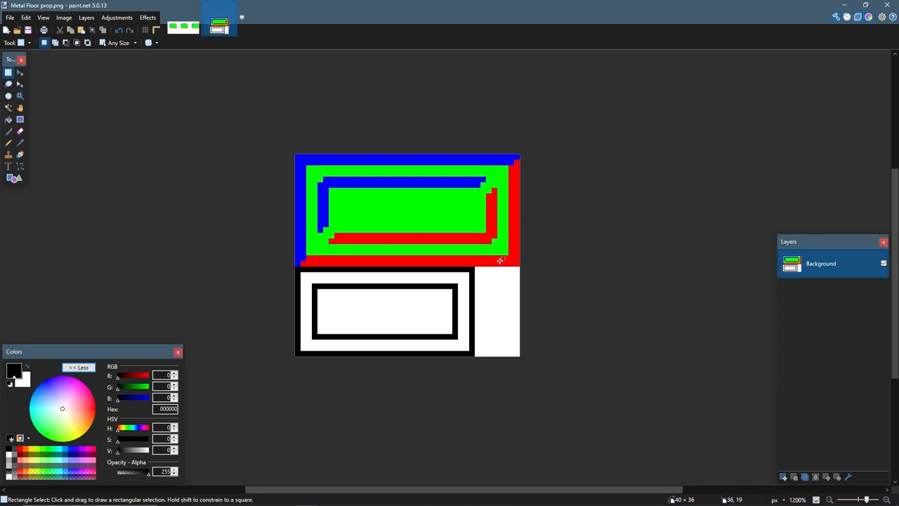
mouse_move(379, 193)
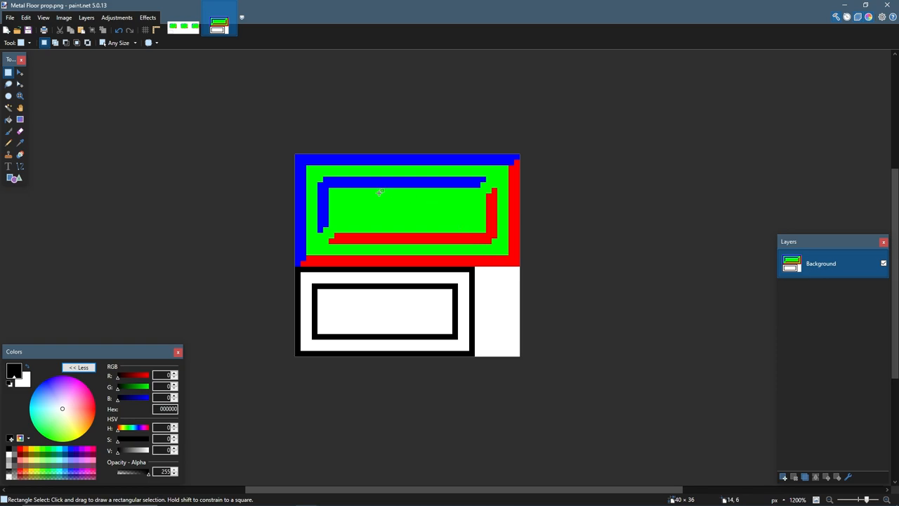
mouse_move(478, 242)
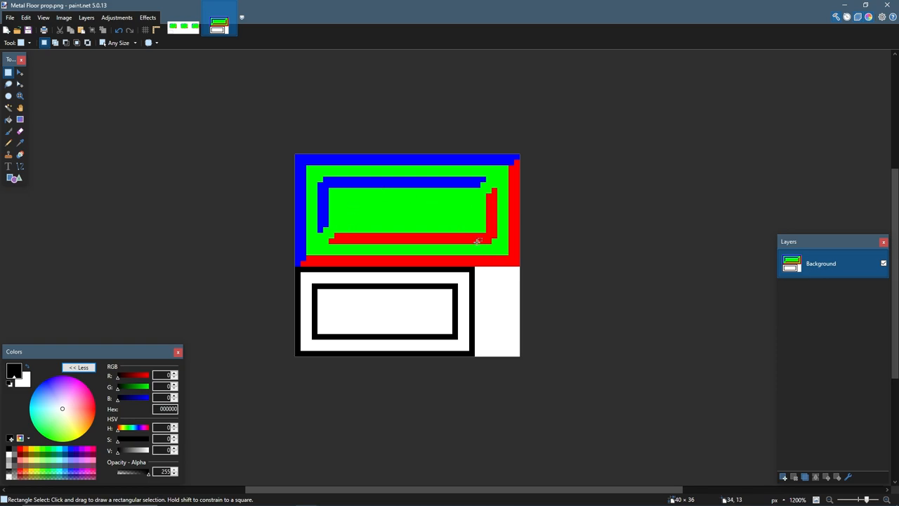
mouse_move(155, 222)
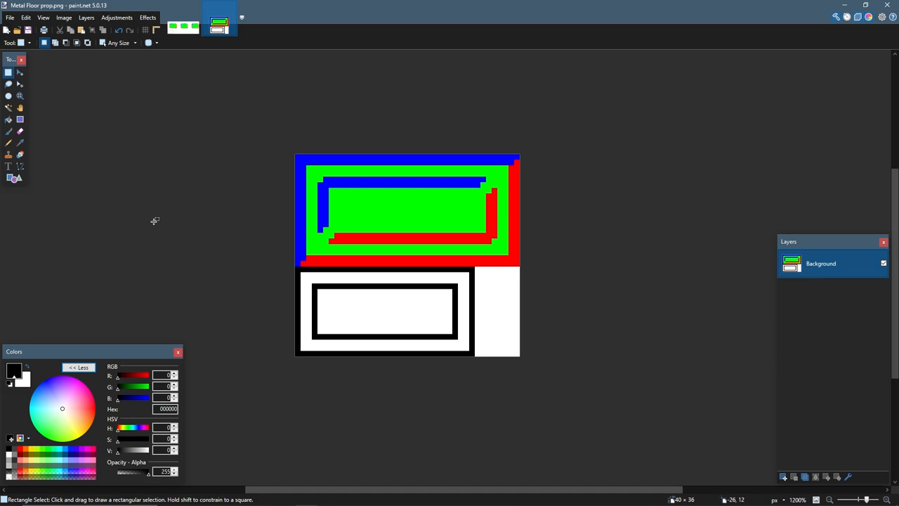
left_click(183, 19)
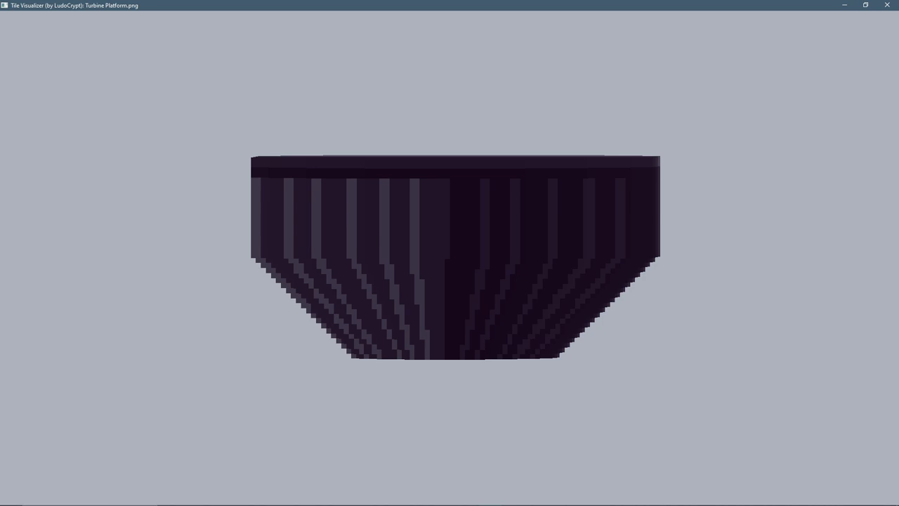
mouse_move(450, 262)
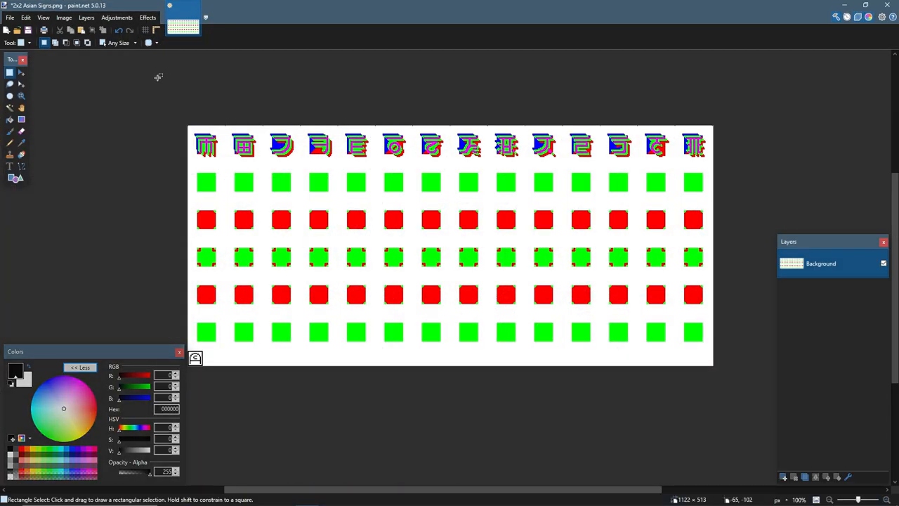
mouse_move(152, 84)
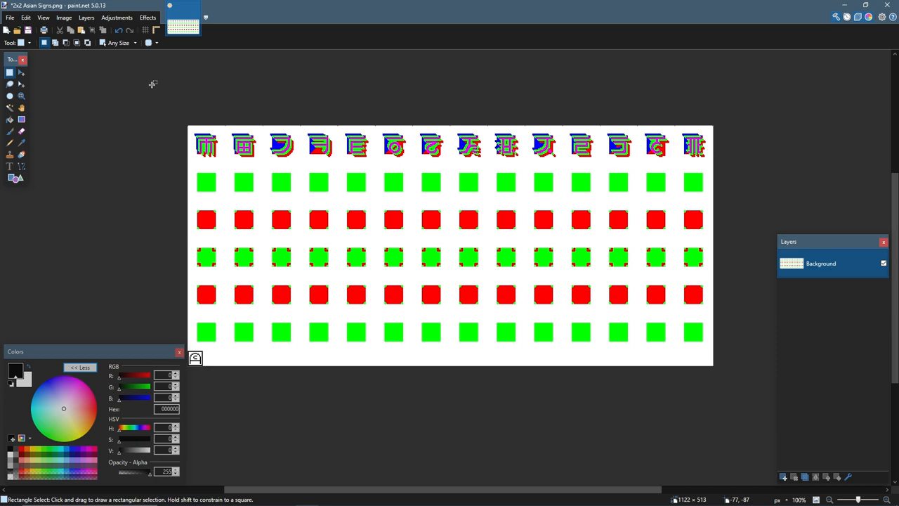
mouse_move(138, 90)
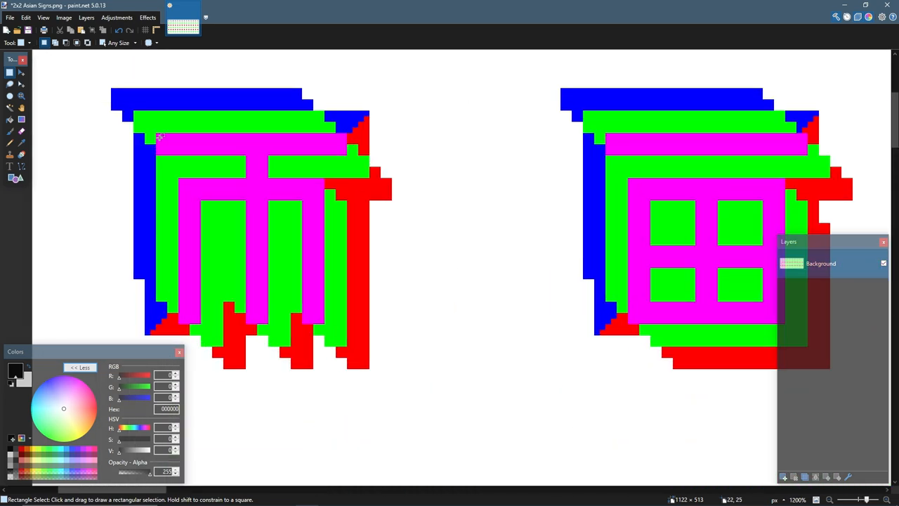
- Zoom into the sign tiles to sample their magenta as the drawing colour
left_click_drag(156, 135, 191, 149)
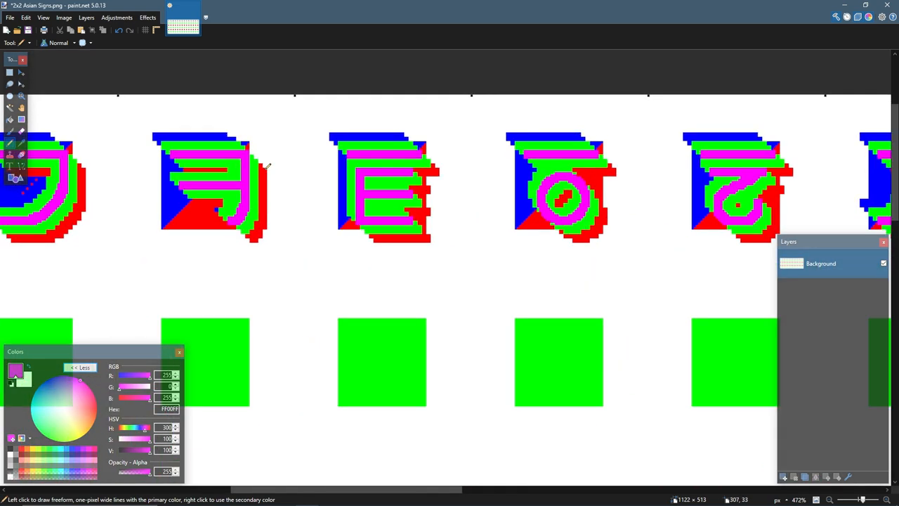
scroll("right", 3)
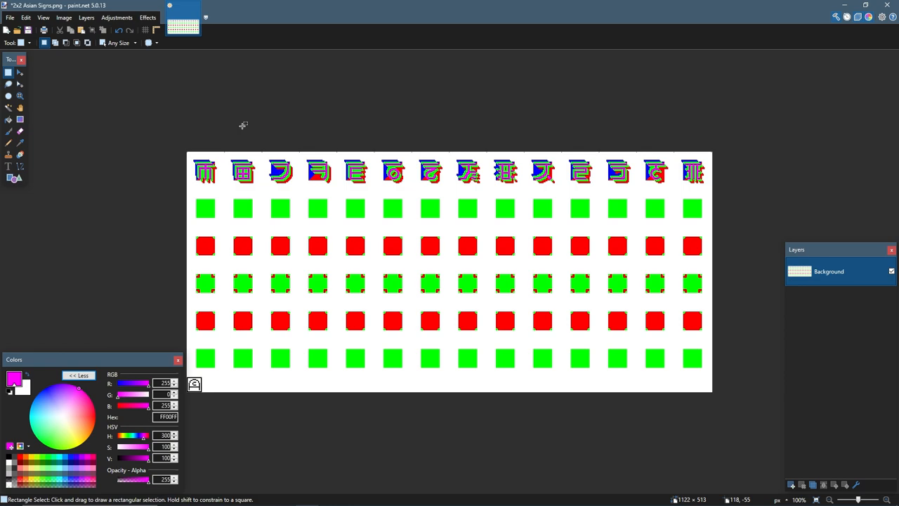
mouse_move(241, 124)
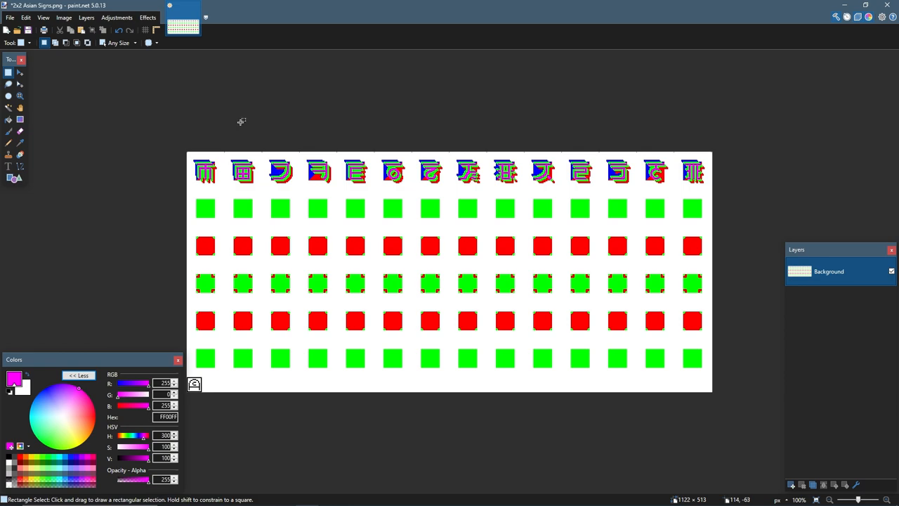
mouse_move(65, 172)
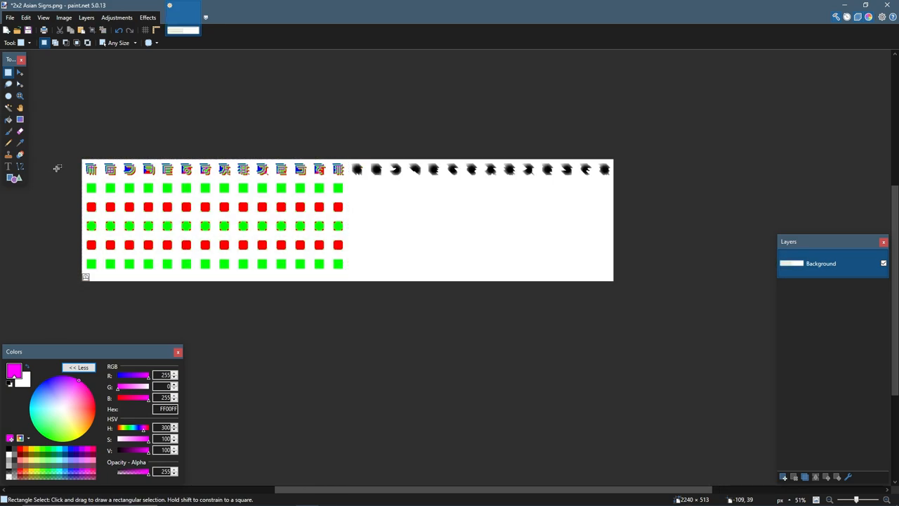
mouse_move(56, 160)
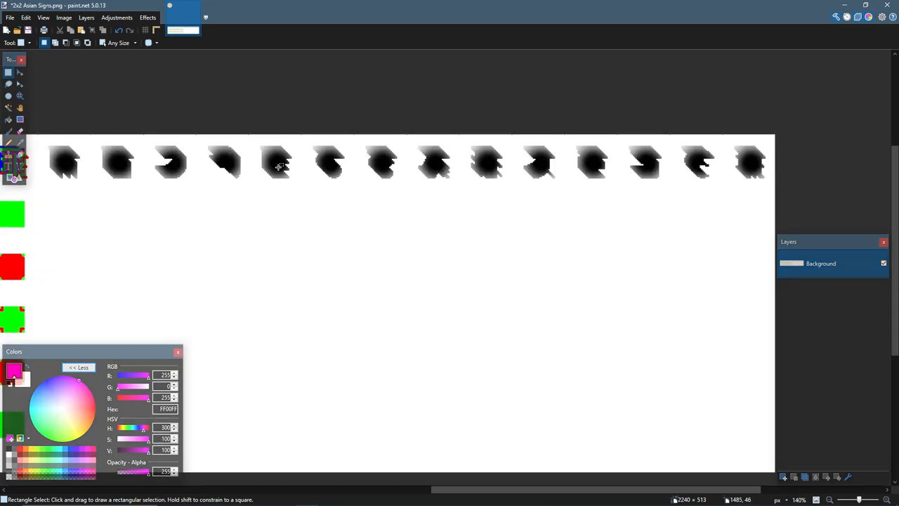
mouse_move(328, 260)
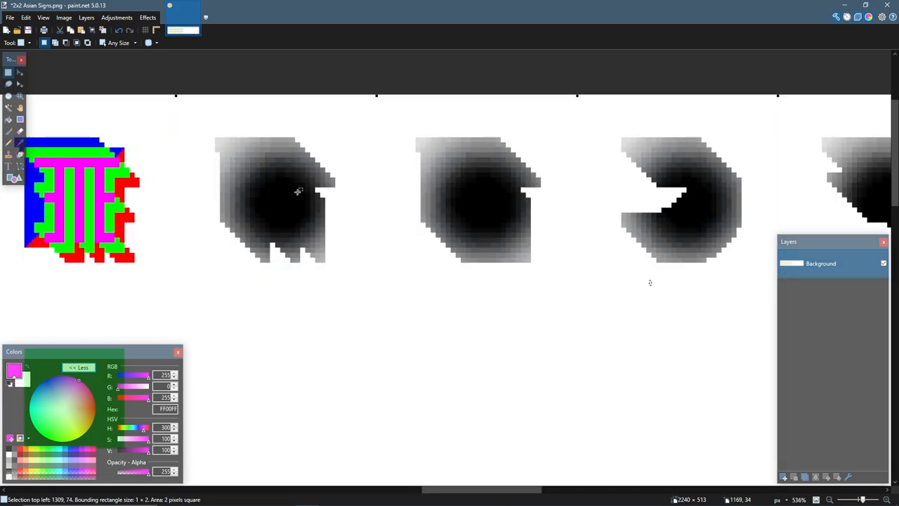
mouse_move(320, 354)
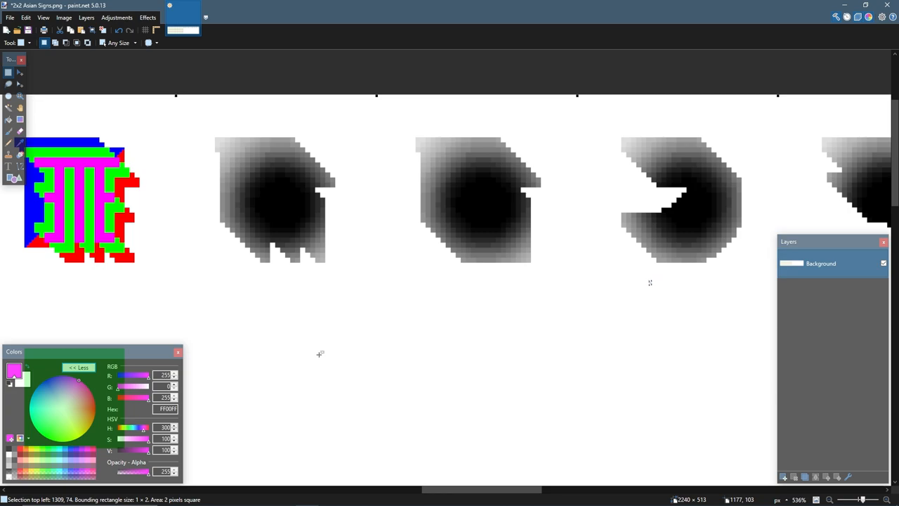
mouse_move(278, 202)
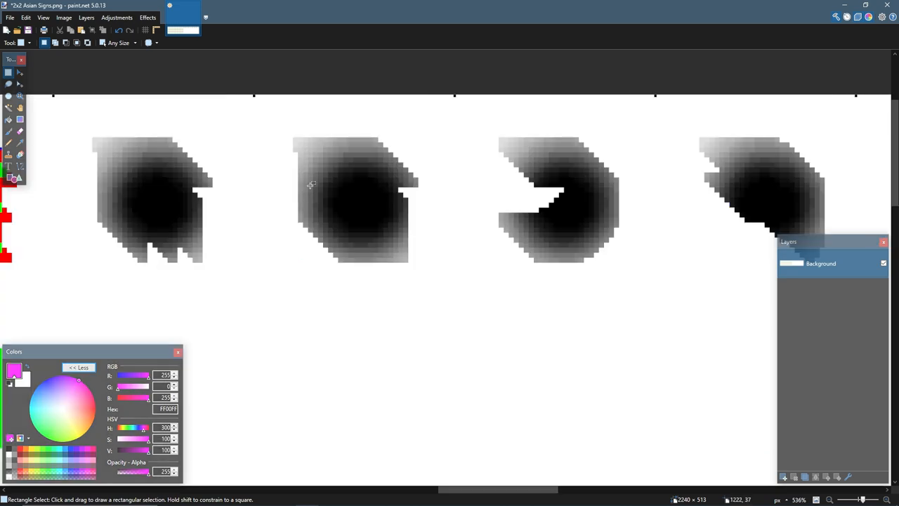
mouse_move(244, 200)
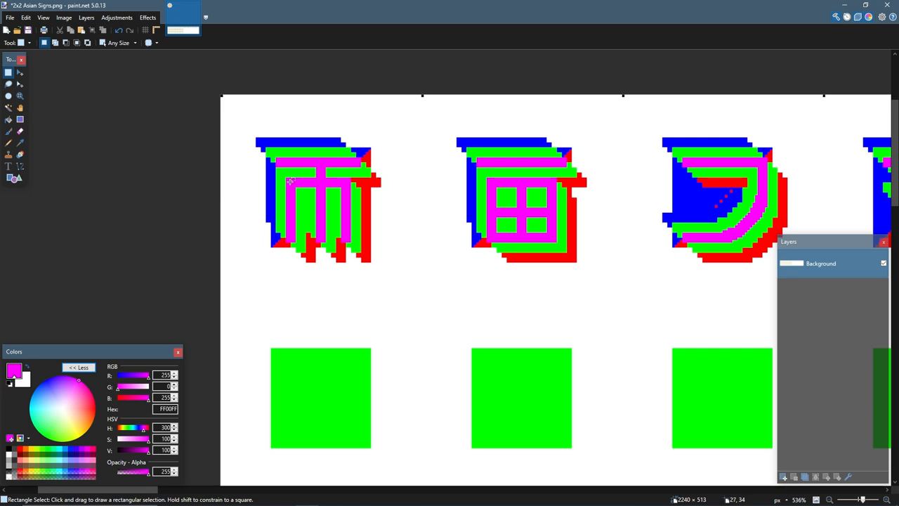
mouse_move(309, 191)
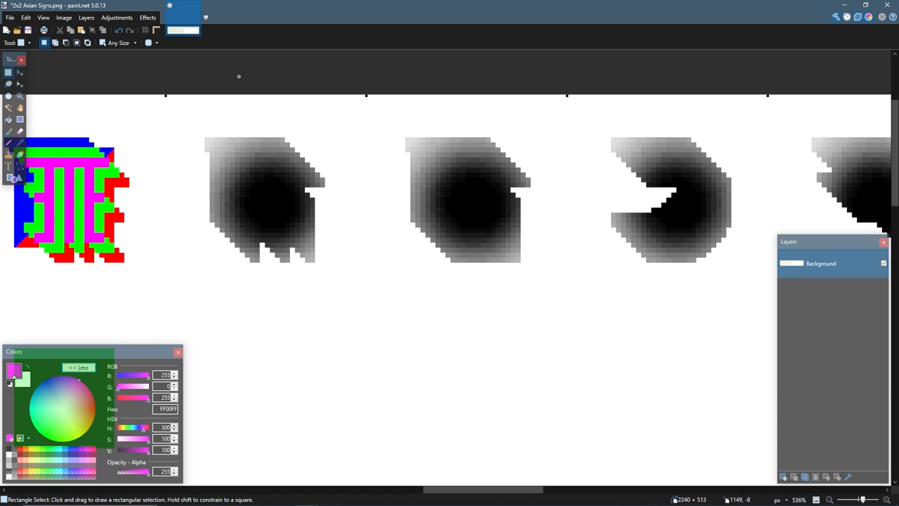
mouse_move(225, 149)
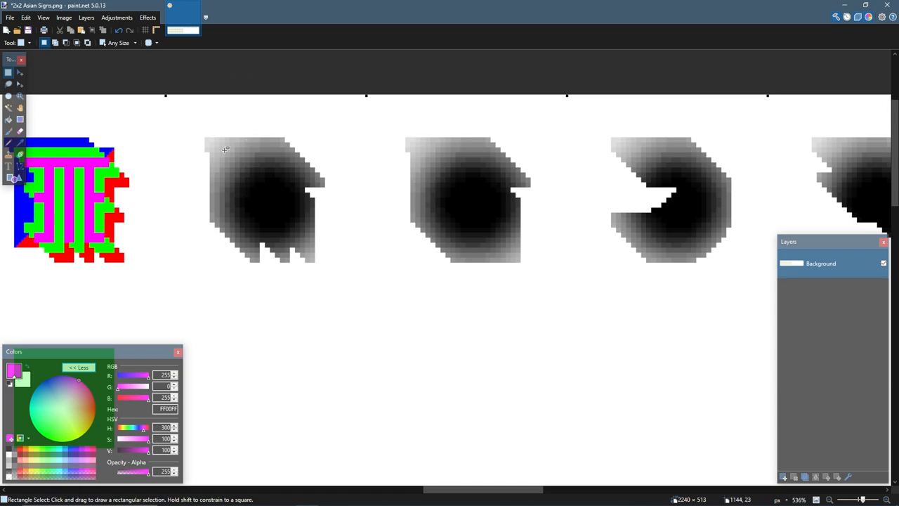
mouse_move(296, 213)
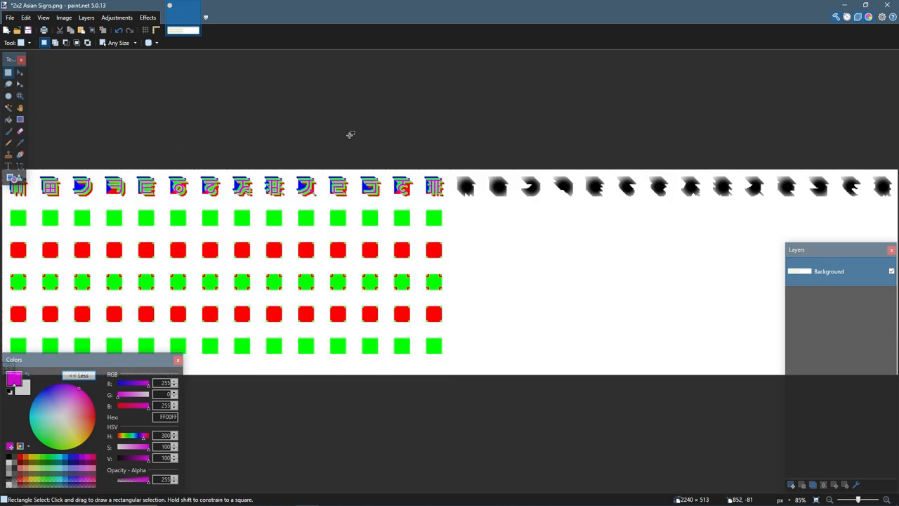
left_click_drag(444, 172, 531, 224)
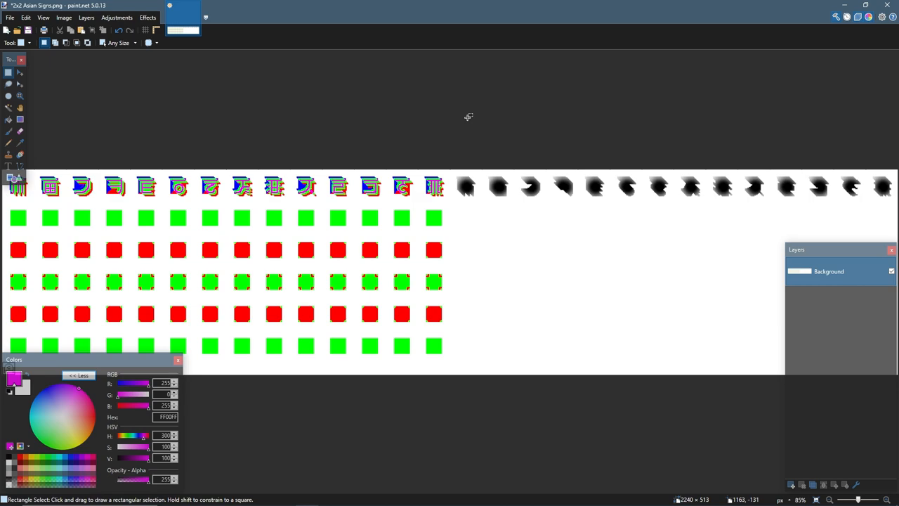
mouse_move(522, 153)
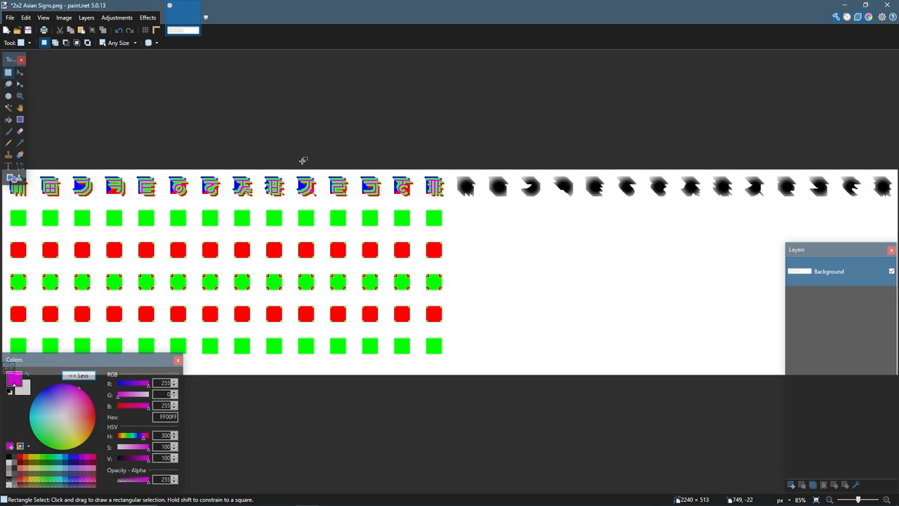
mouse_move(257, 167)
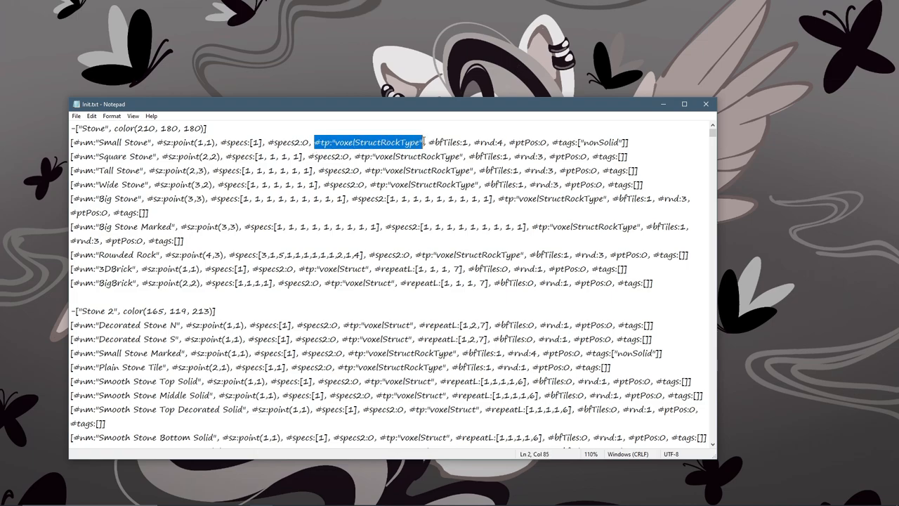
mouse_move(400, 28)
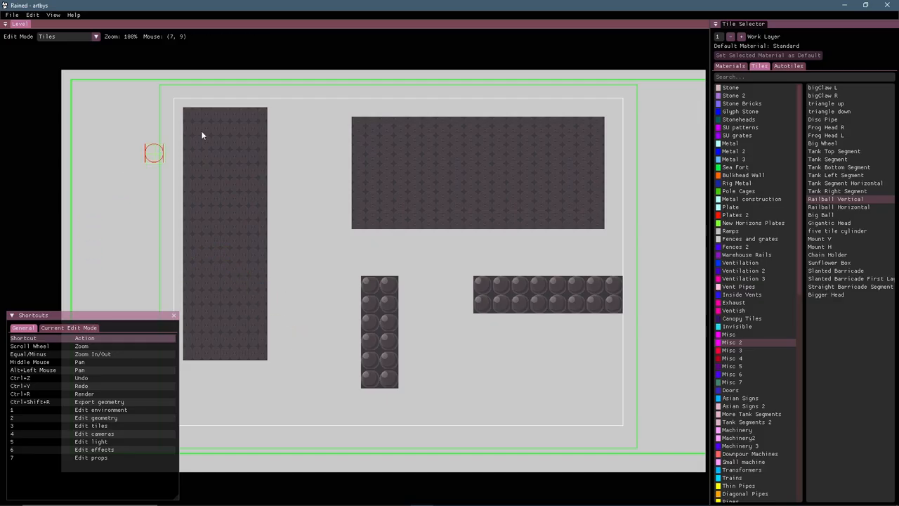
mouse_move(323, 406)
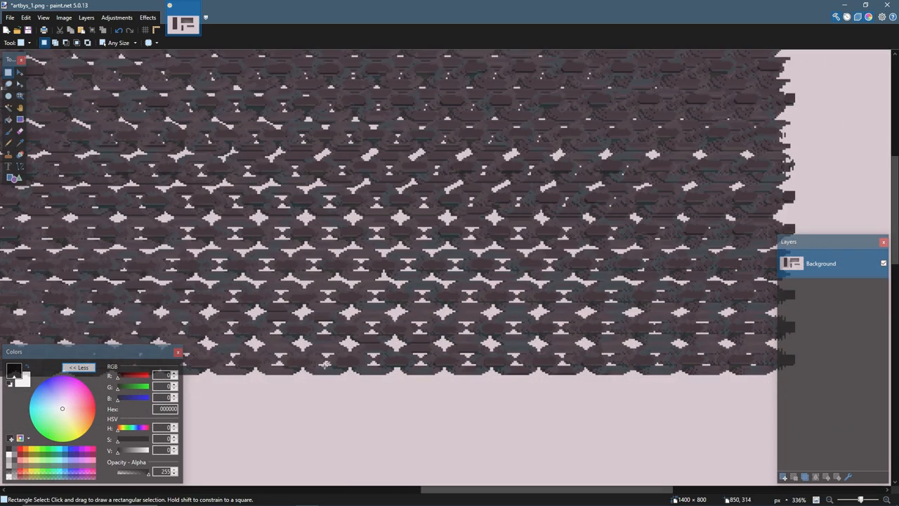
left_click_drag(210, 158, 318, 441)
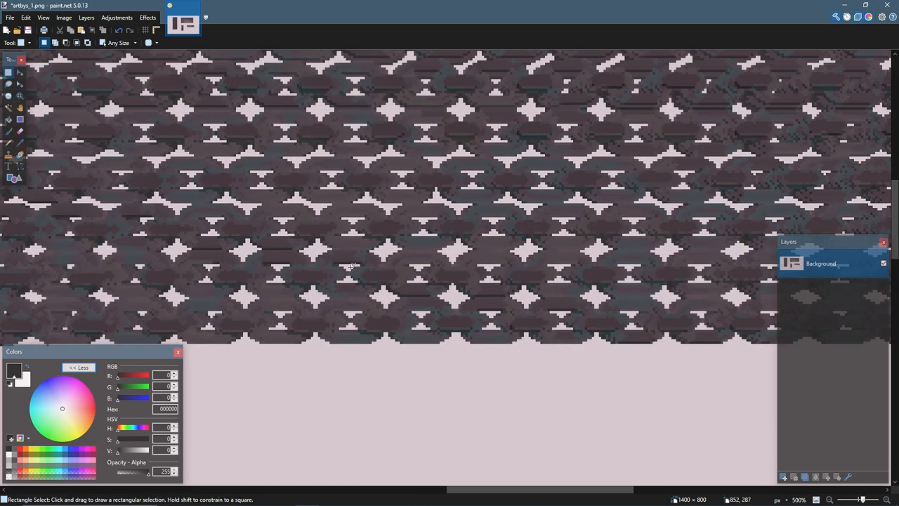
left_click_drag(334, 225, 340, 302)
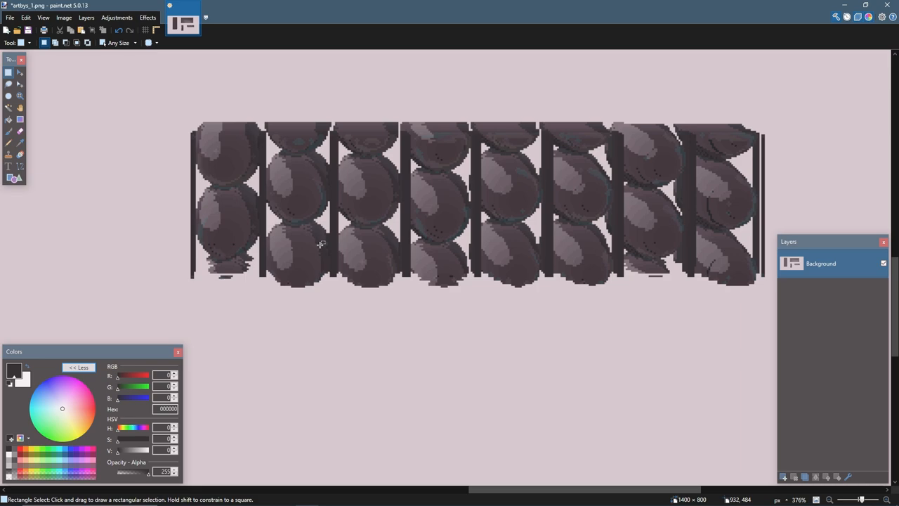
mouse_move(299, 211)
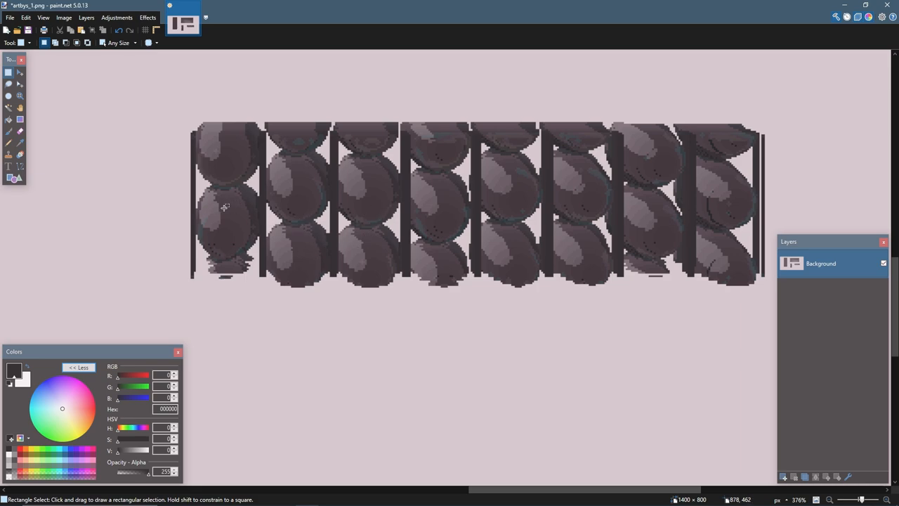
mouse_move(301, 154)
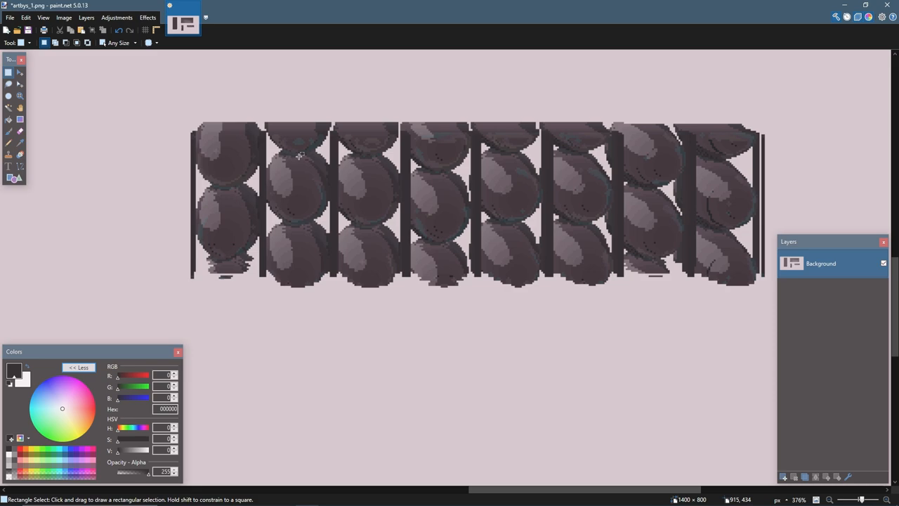
scroll("down", 3)
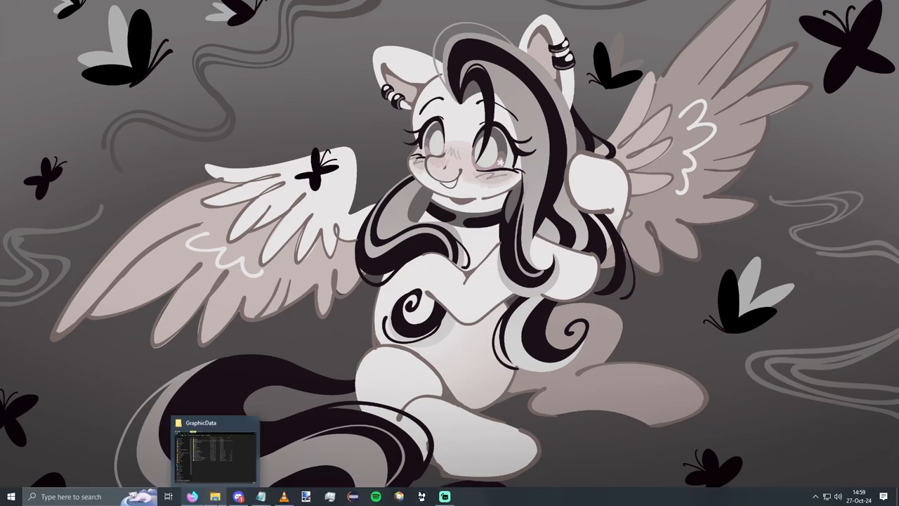
- Browse into GraphicsData's Graphics folder and scroll down to init.txt
left_click(214, 447)
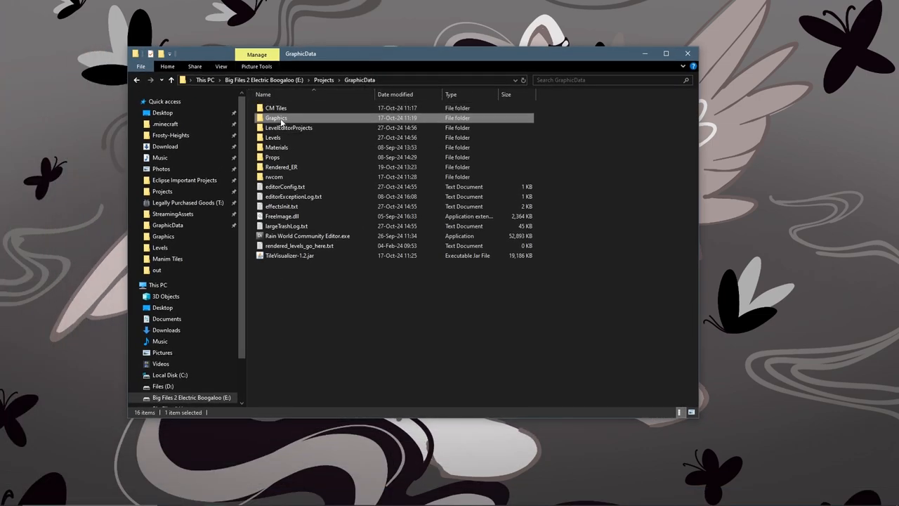
double_click(275, 118)
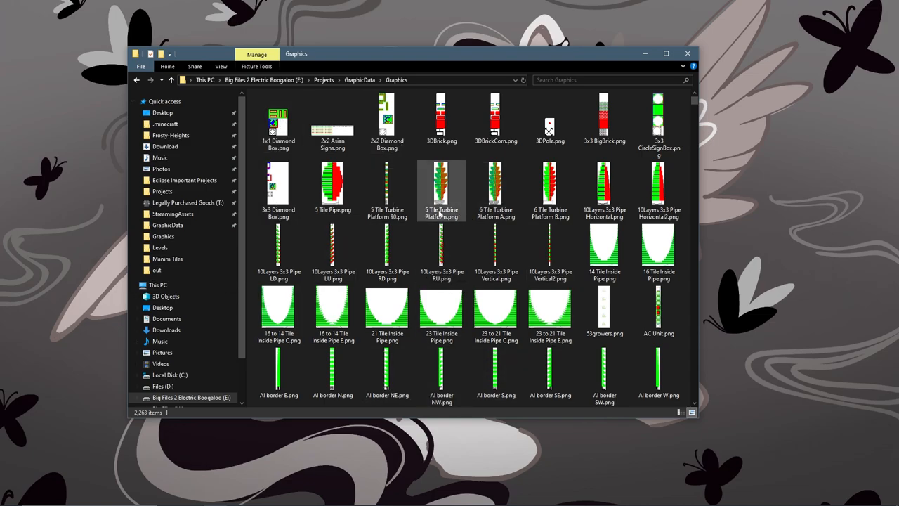
scroll("down", 3)
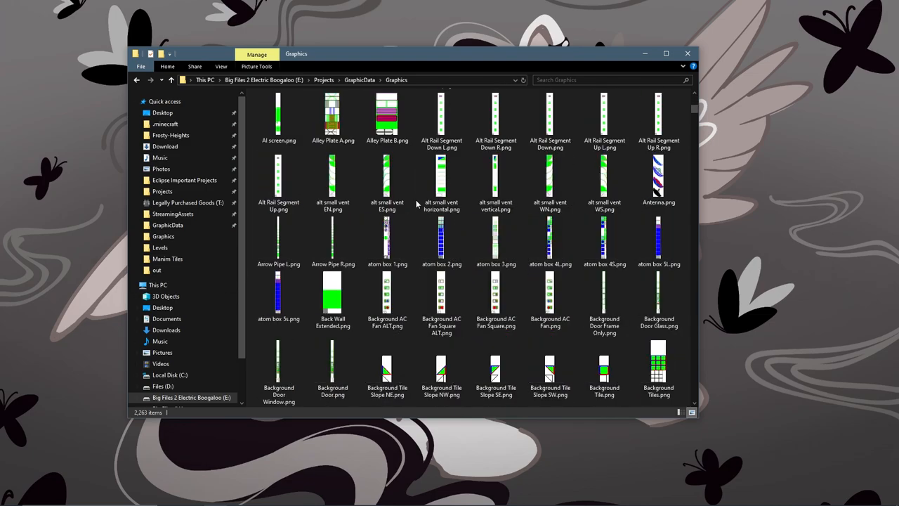
scroll("down", 3)
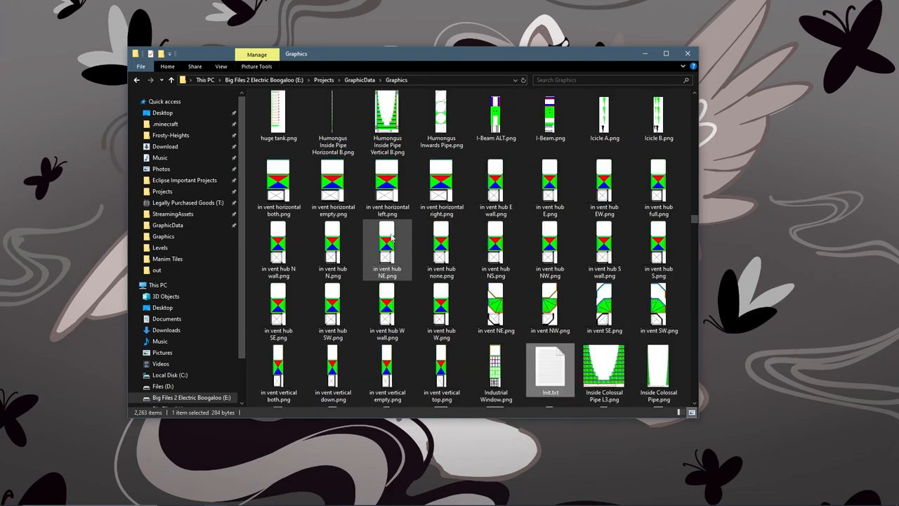
scroll("down", 3)
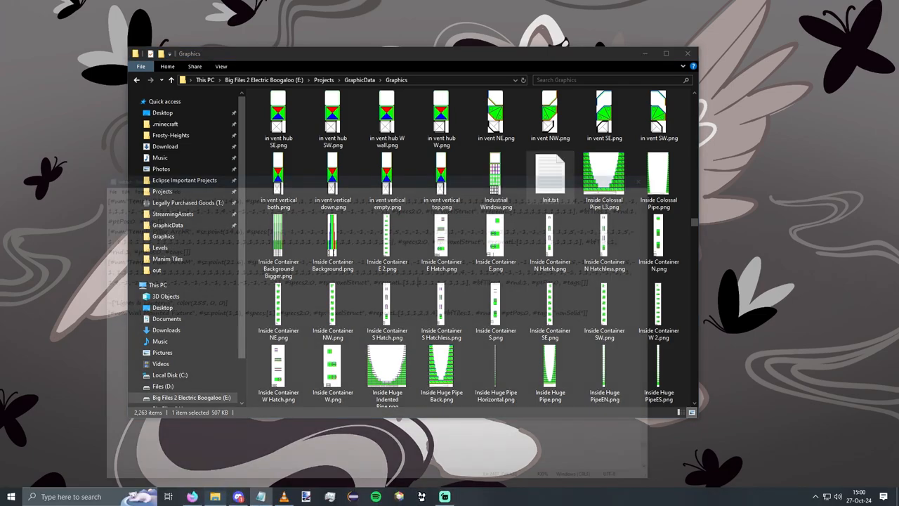
- Append -["Metal 2", color(0, 10, 255)] at the end of init.txt in Notepad
double_click(550, 174)
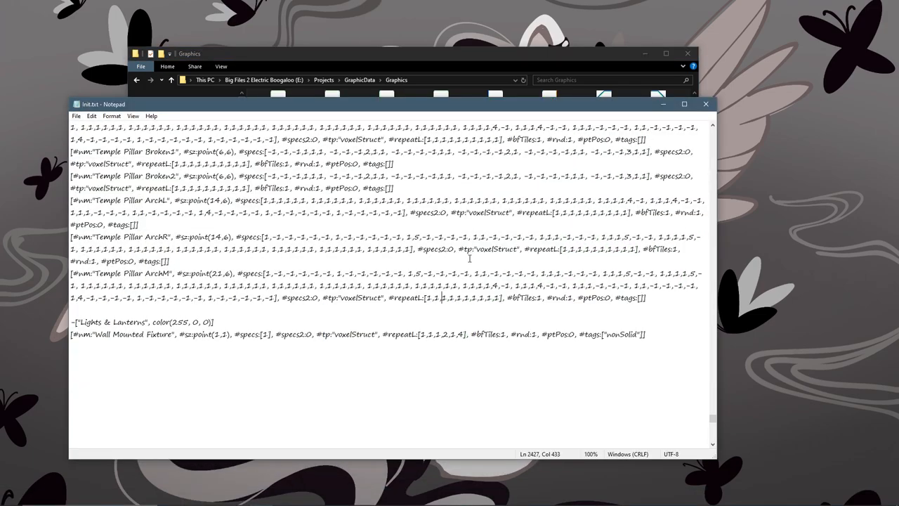
mouse_move(239, 222)
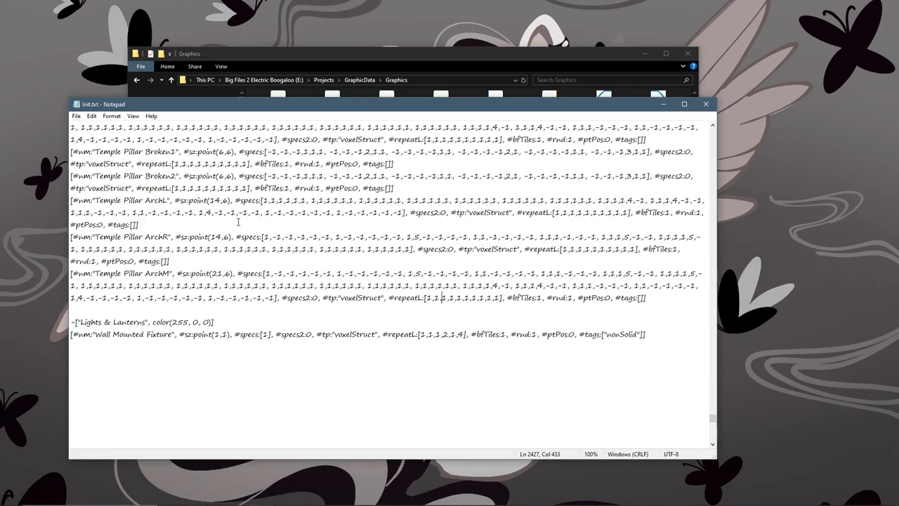
scroll("down", 3)
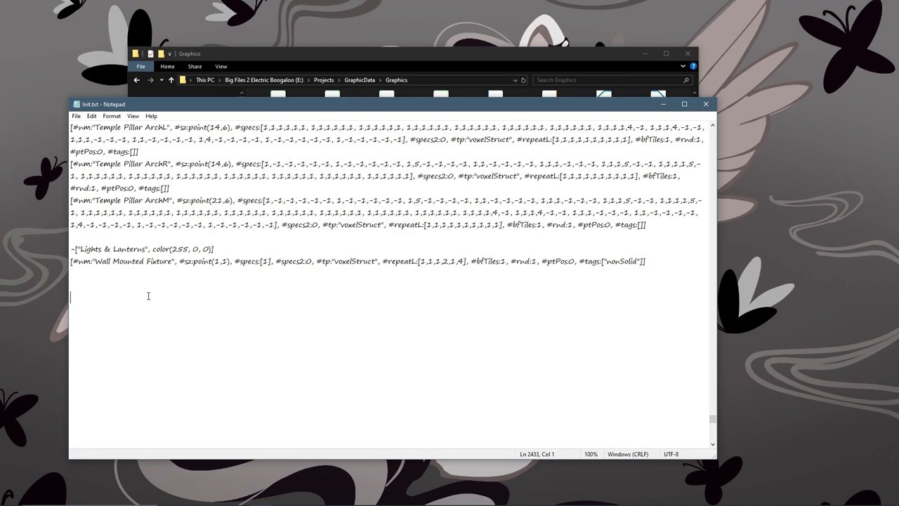
type("-[\"Metal 2\", color(0, 10, 255)]")
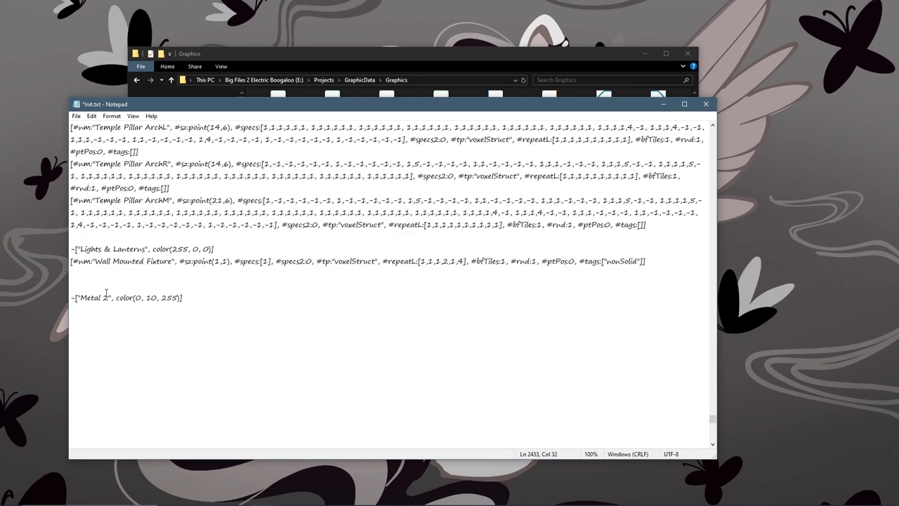
- Rename the new header to "My Tiles", keeping color(0, 10, 255), and end the line
triple_click(127, 298)
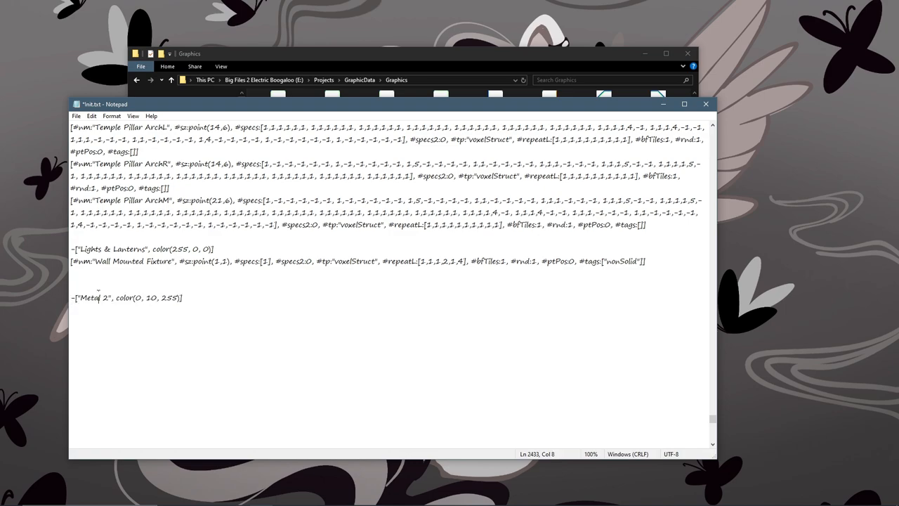
double_click(92, 297)
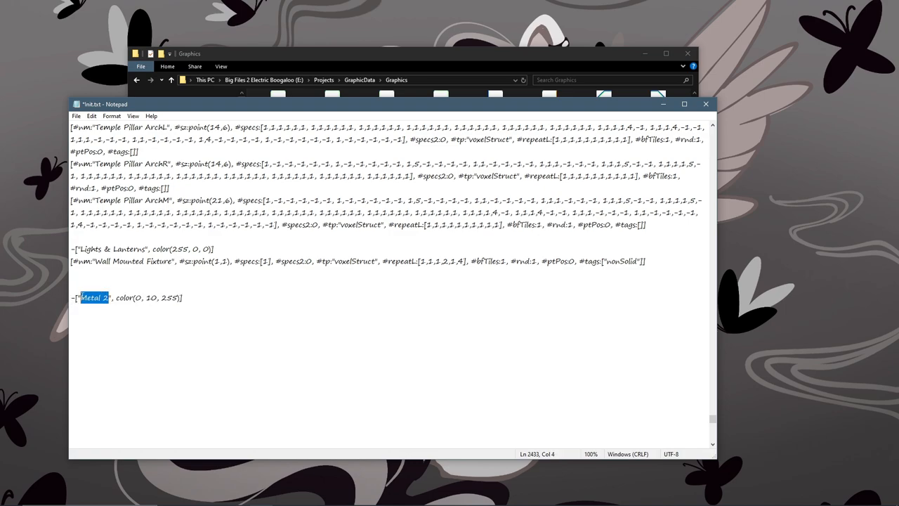
type("My Tiles")
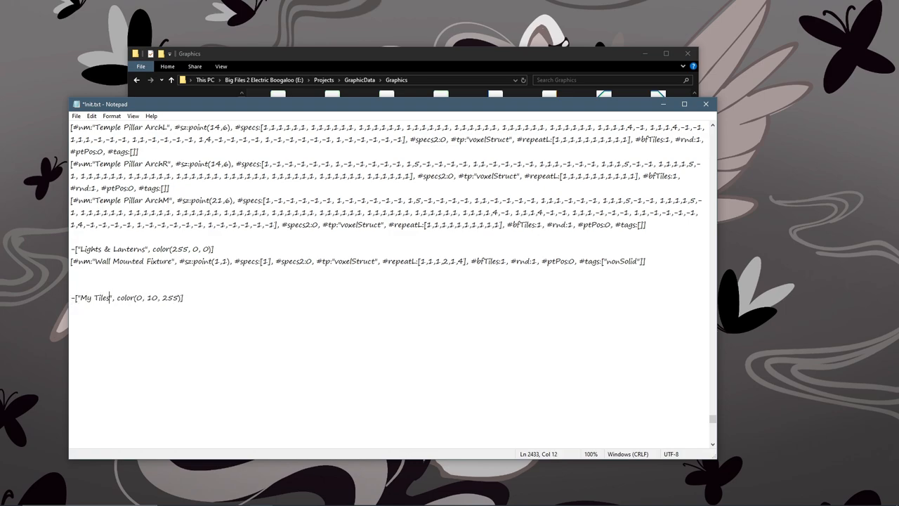
left_click_drag(115, 298, 183, 297)
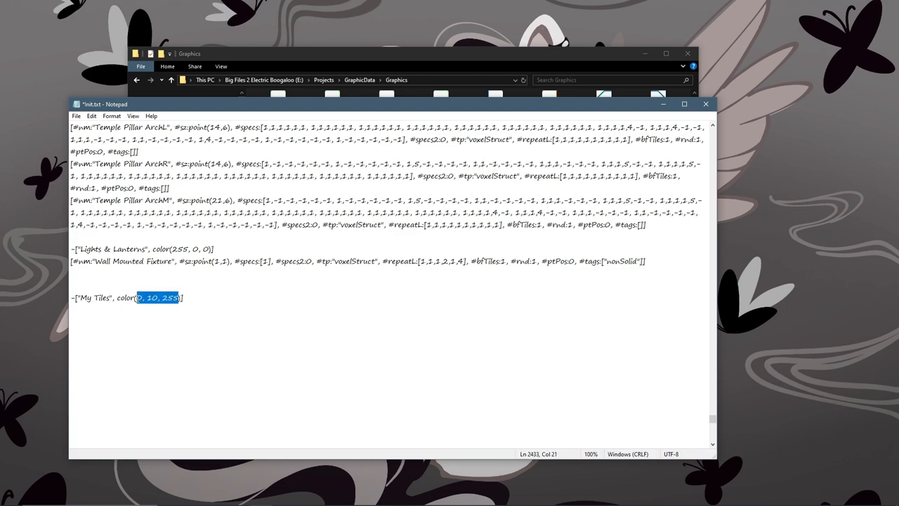
key("enter")
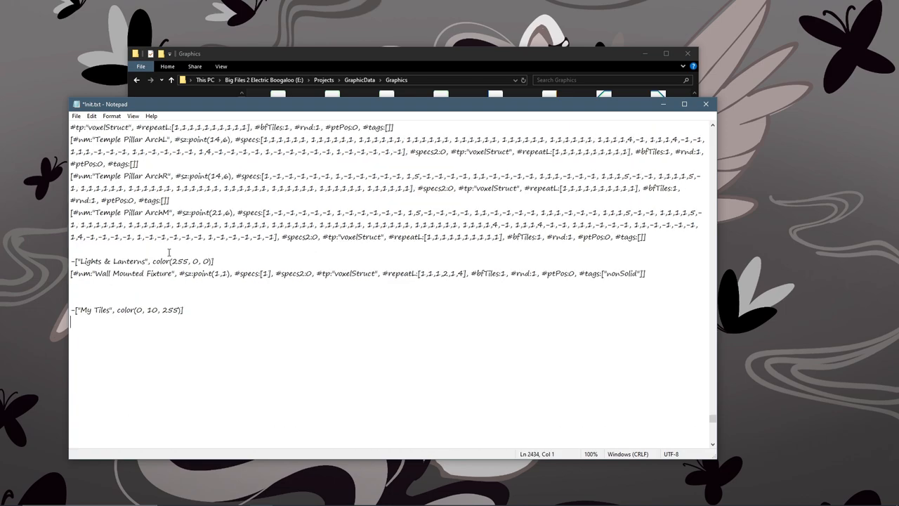